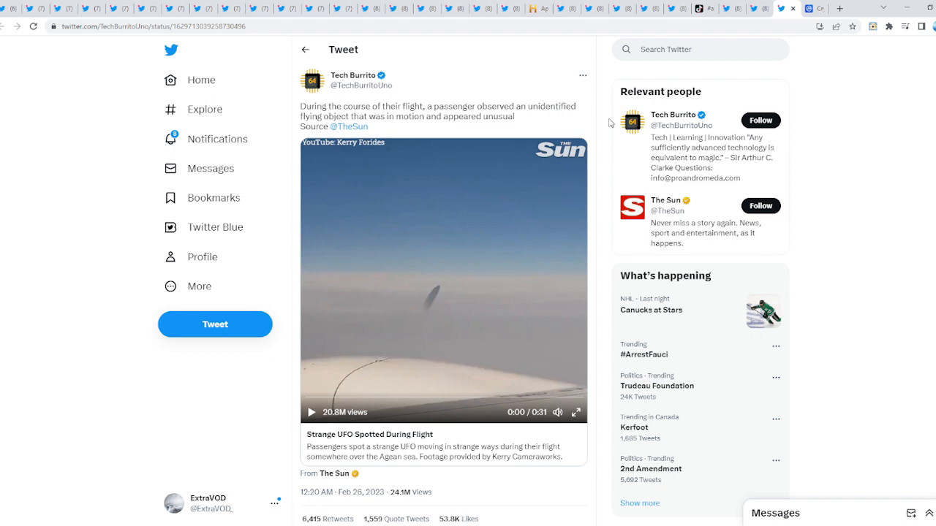
mouse_move(553, 322)
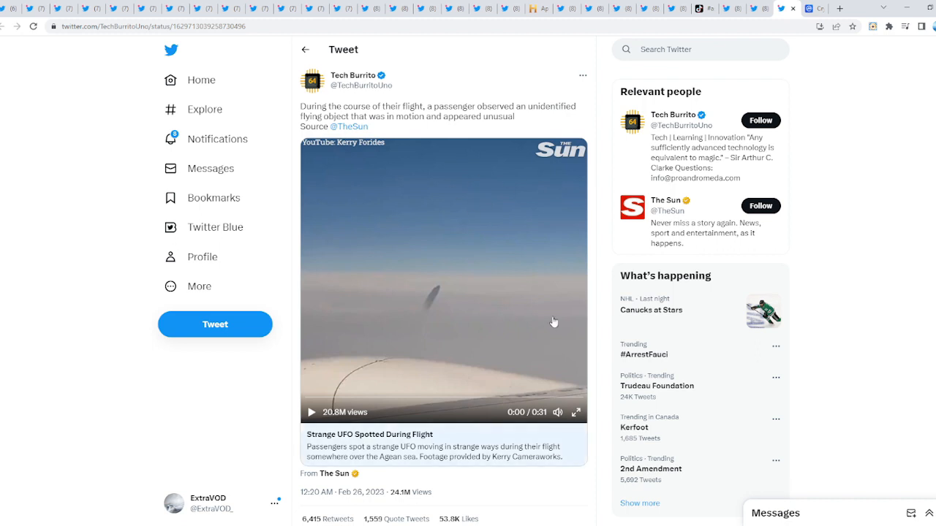
- Play the UFO-from-a-plane-window video in the tweet, pausing and resuming it
left_click(310, 413)
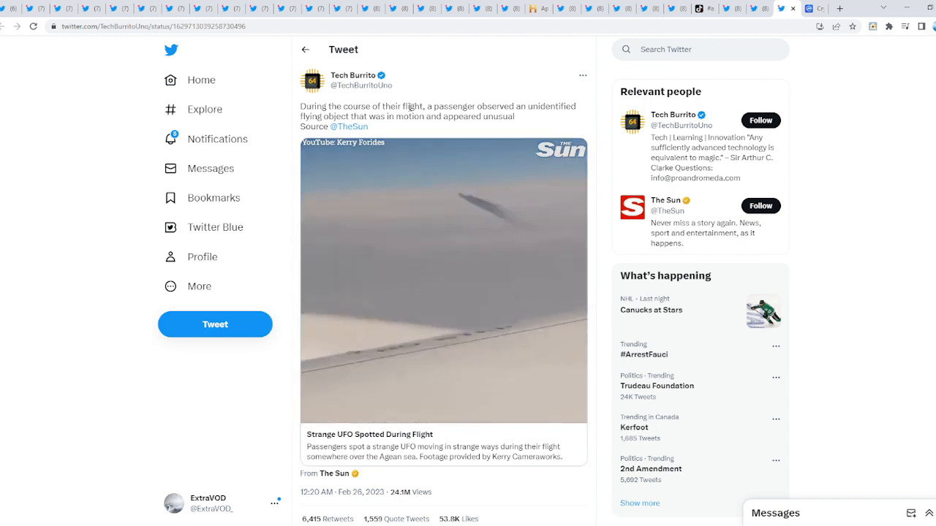
left_click(439, 279)
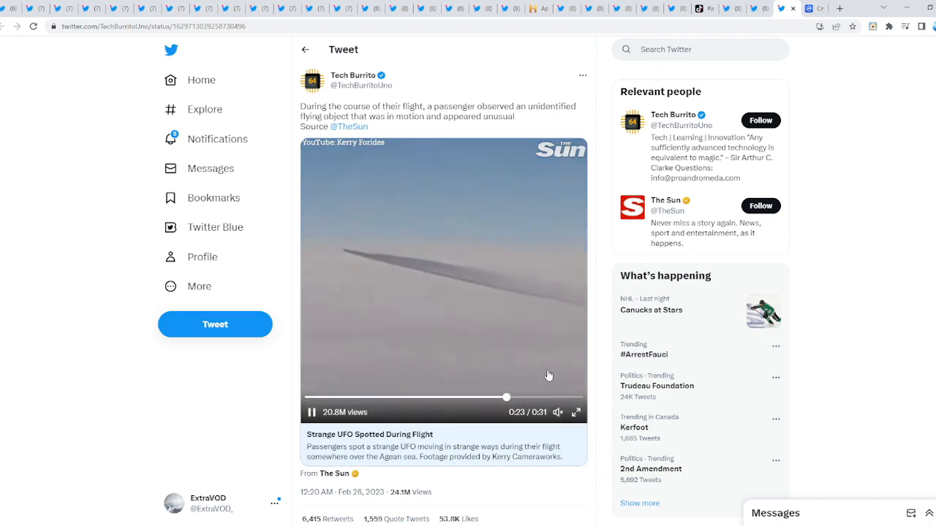
left_click(310, 412)
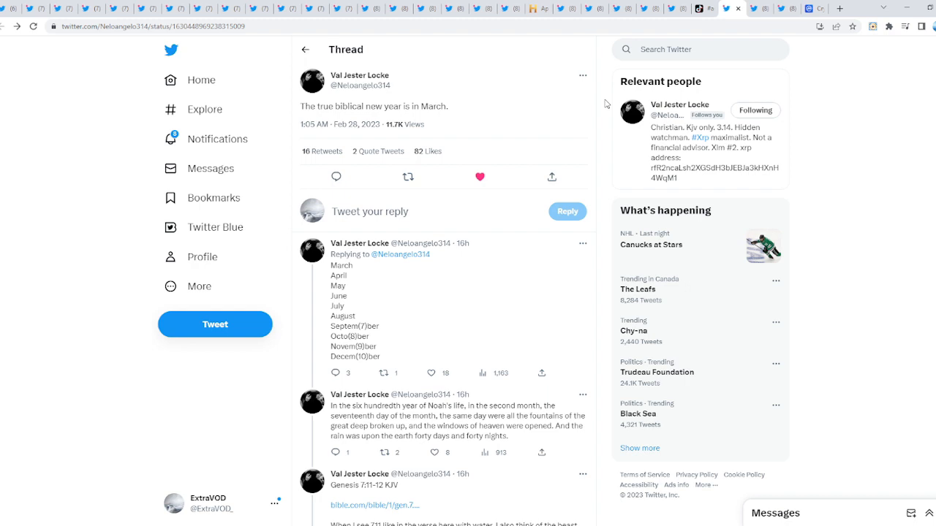
- Read down the March new-year thread, then highlight the ISO20022 March 20th launch sentences in the next tweet
scroll("down", 3)
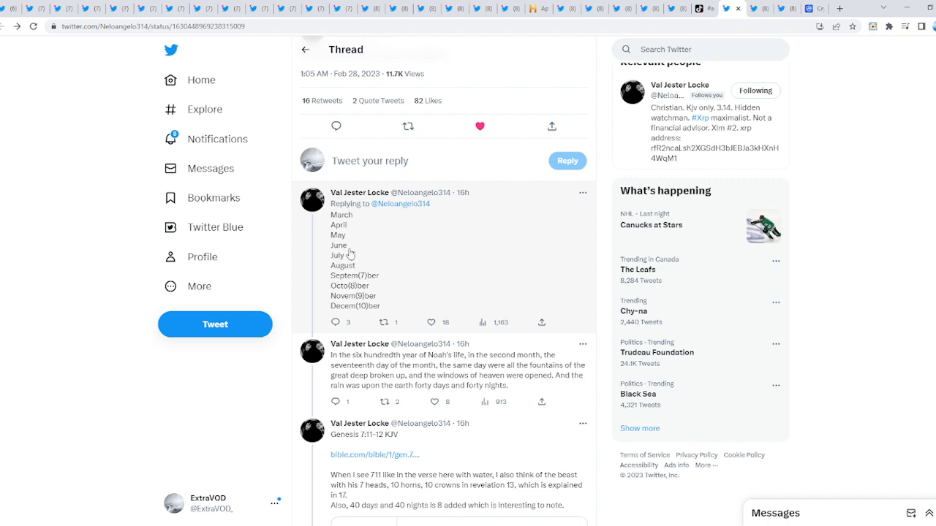
mouse_move(371, 284)
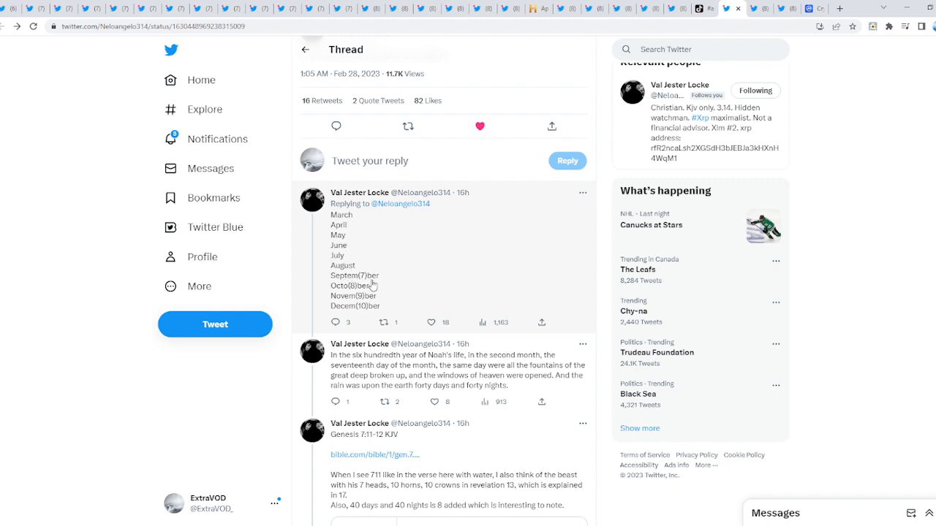
mouse_move(357, 299)
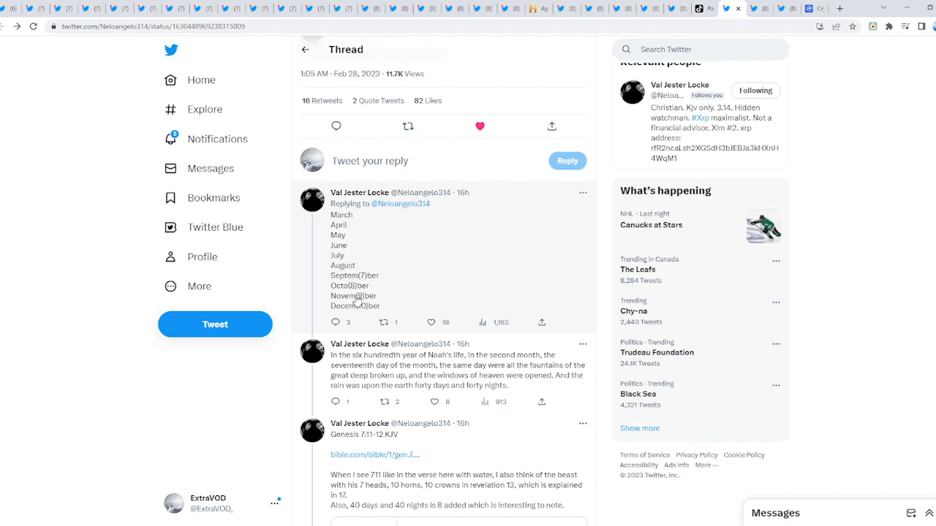
scroll("down", 3)
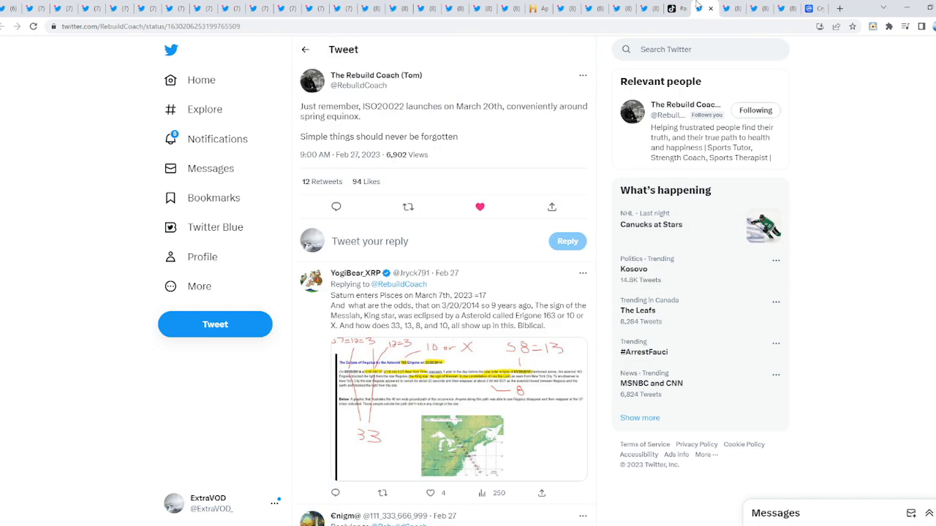
mouse_move(593, 106)
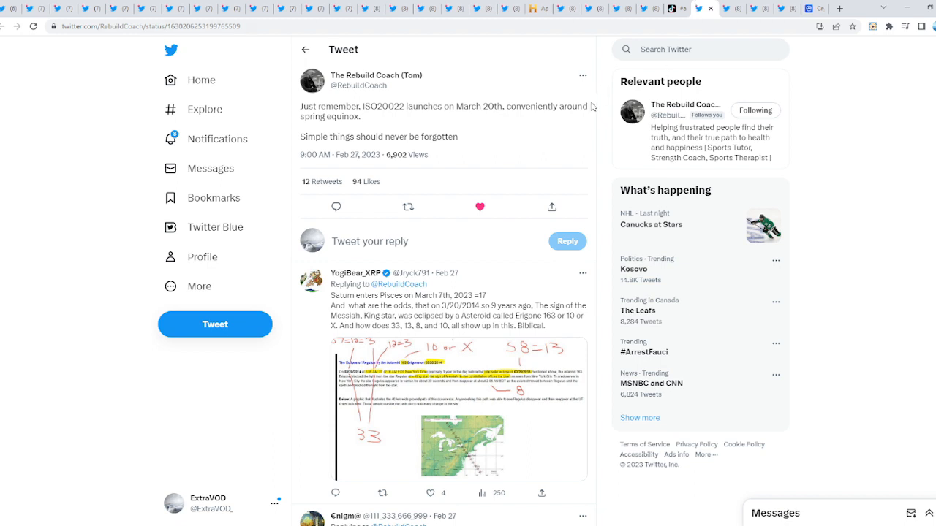
mouse_move(605, 100)
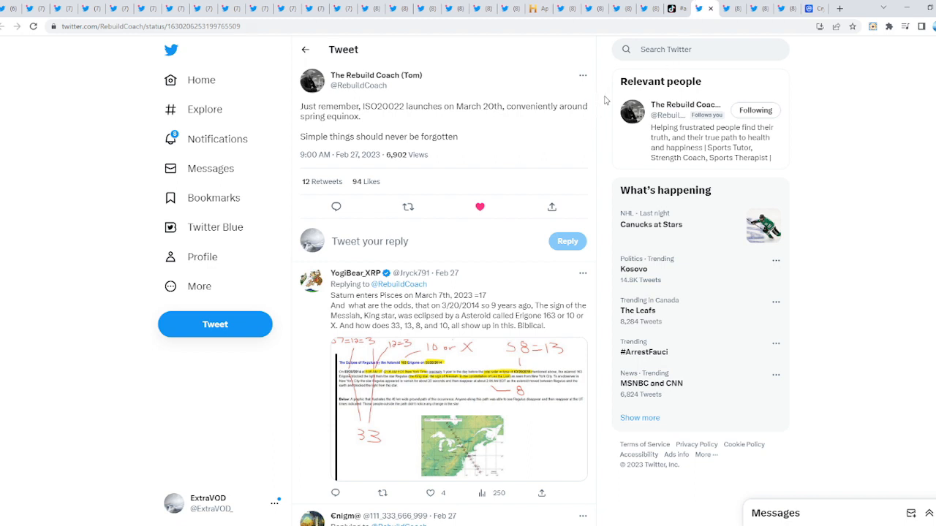
left_click_drag(299, 106, 360, 117)
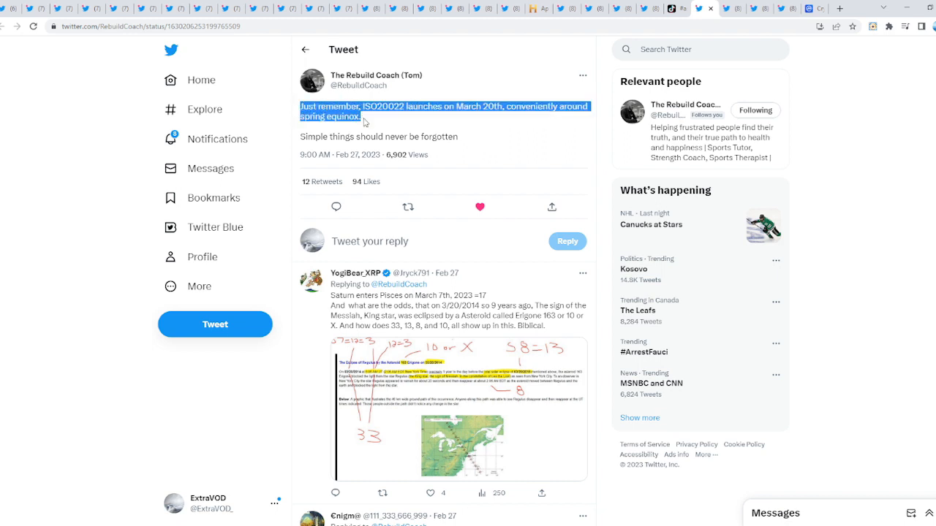
left_click(383, 117)
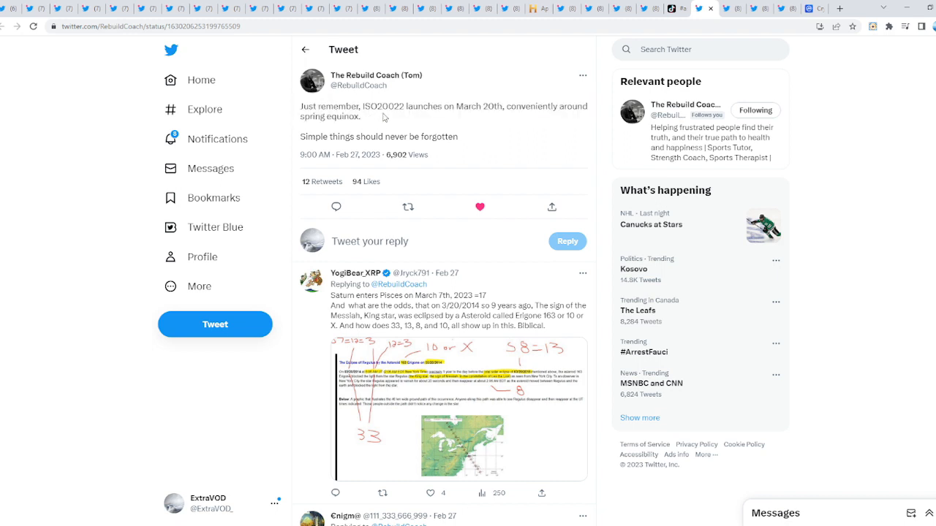
mouse_move(486, 117)
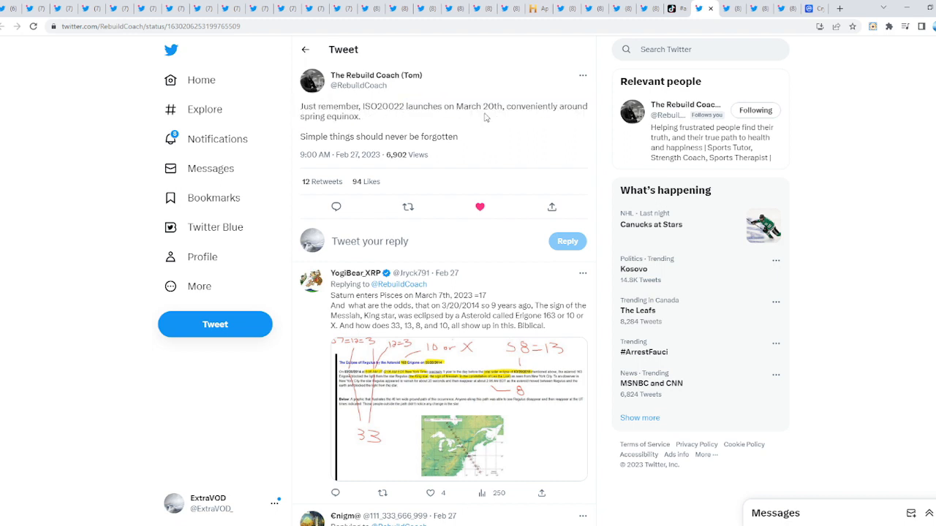
left_click_drag(300, 105, 360, 117)
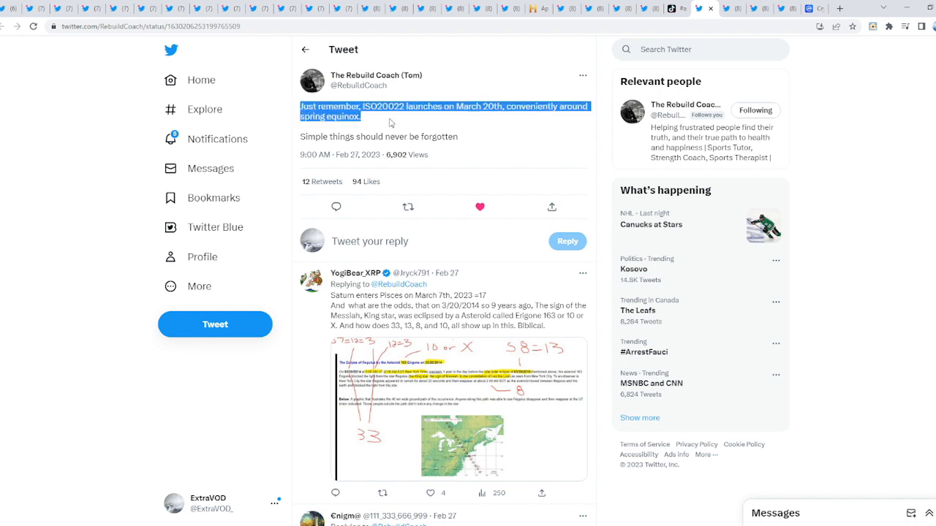
left_click_drag(300, 137, 465, 138)
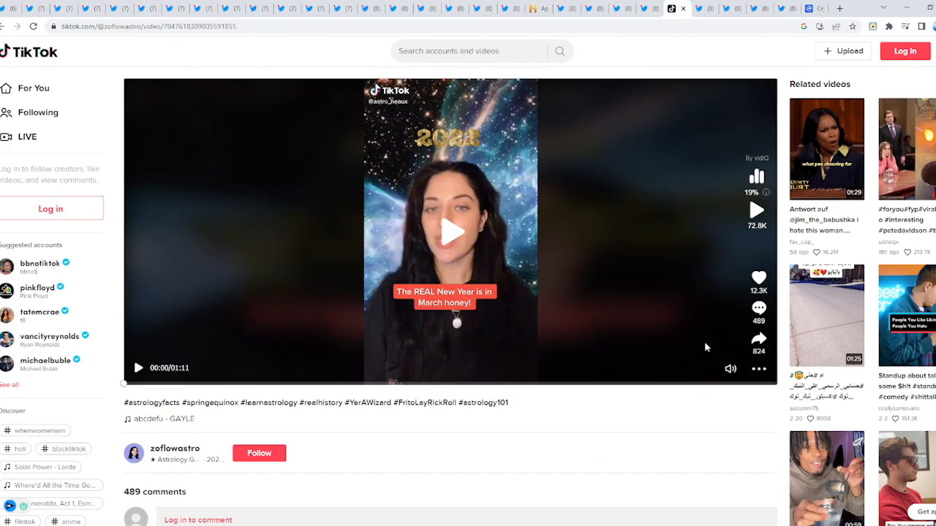
- Play the TikTok astrology video claiming the real New Year is in March
left_click(450, 231)
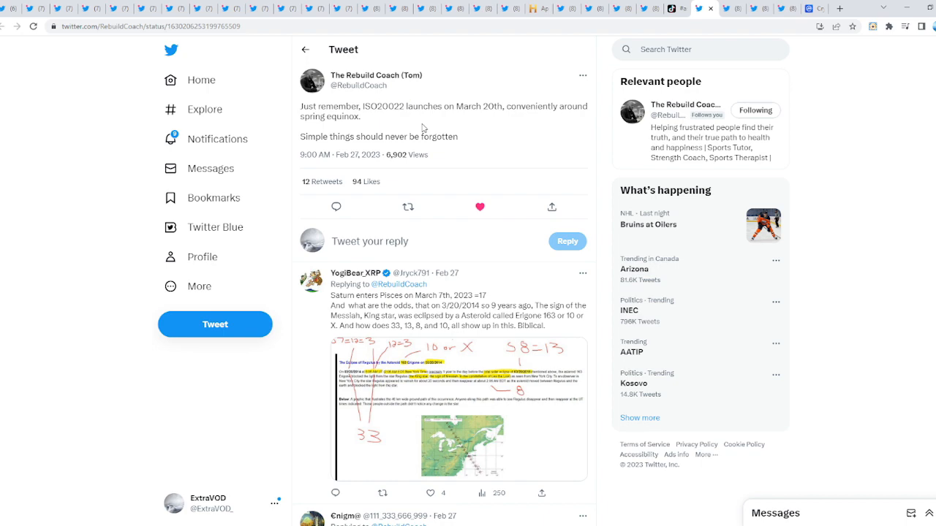
- View the leprechaun reply's photos full size, advancing to the XRP pot-of-gold cartoon, then close the viewer
scroll("down", 3)
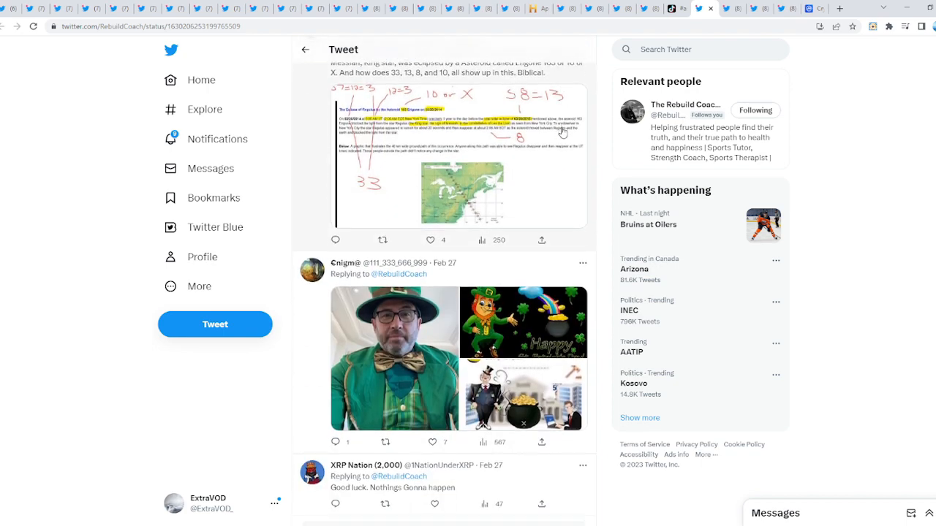
left_click(394, 358)
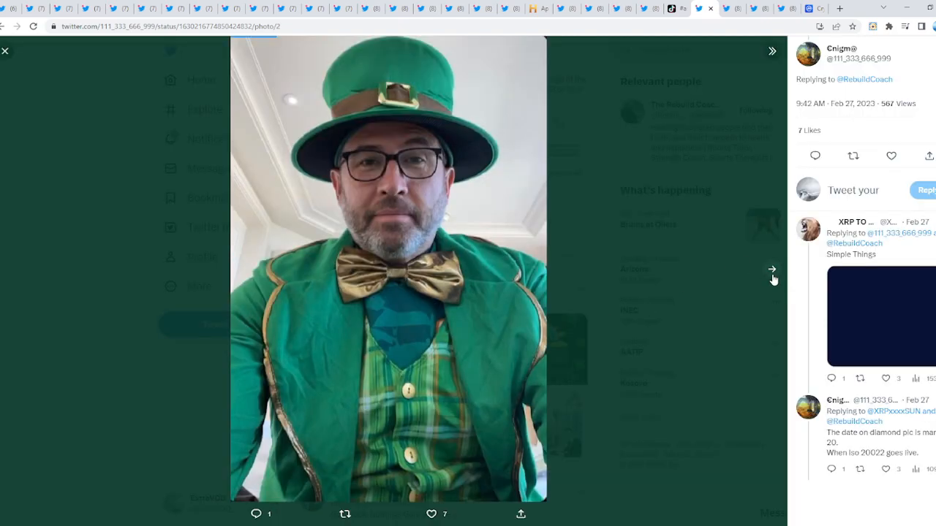
left_click(772, 269)
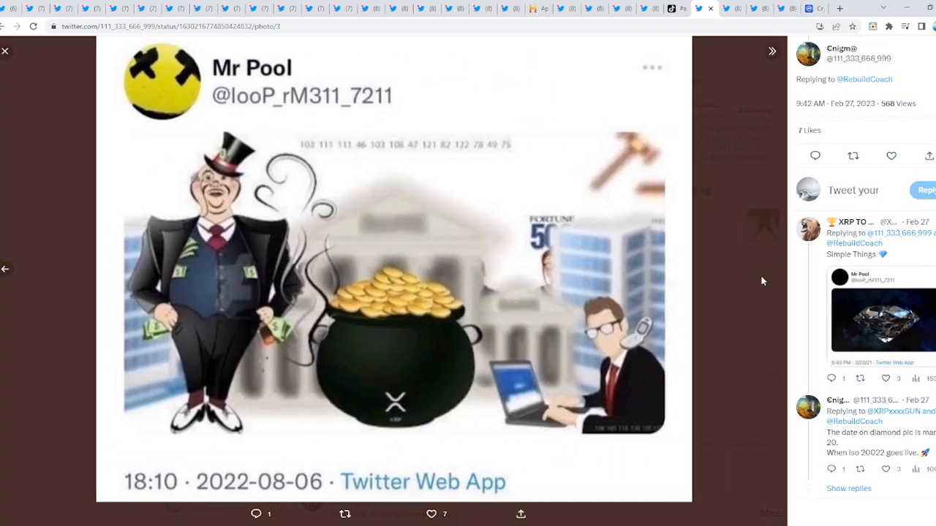
left_click(6, 49)
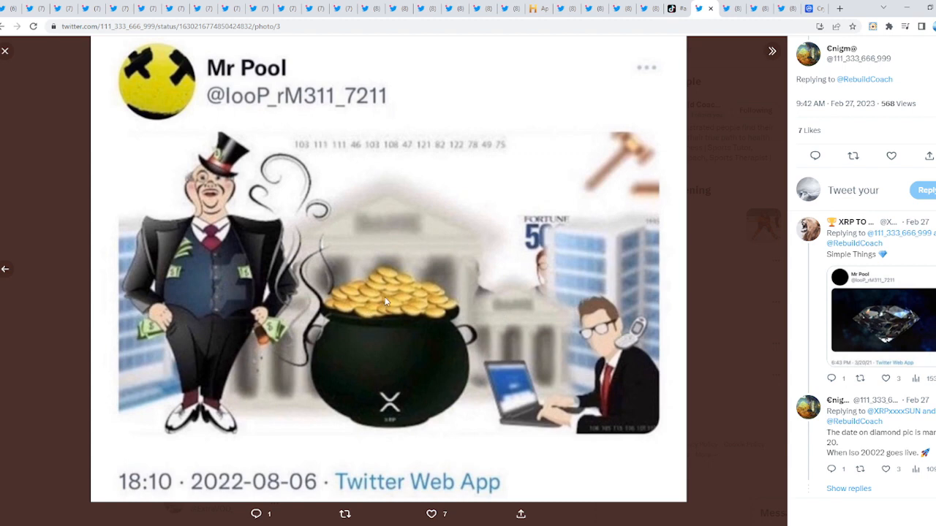
mouse_move(772, 220)
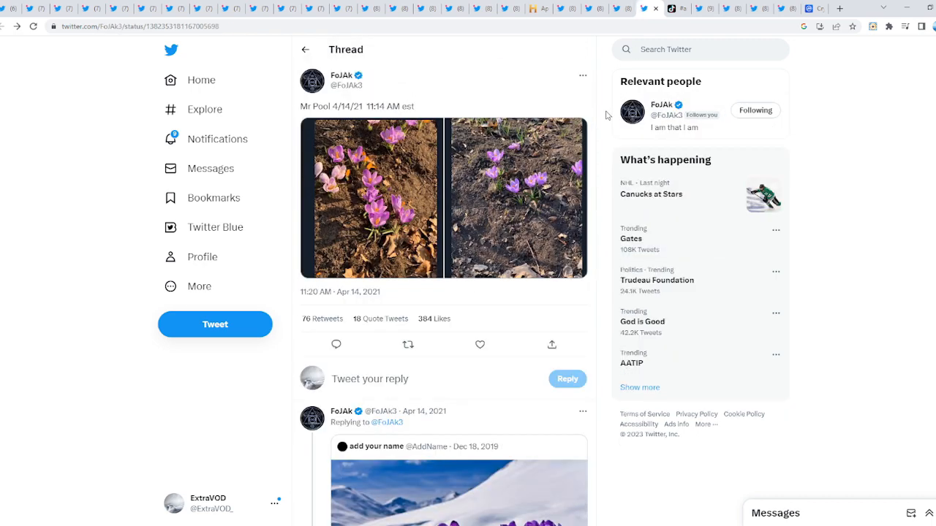
mouse_move(600, 128)
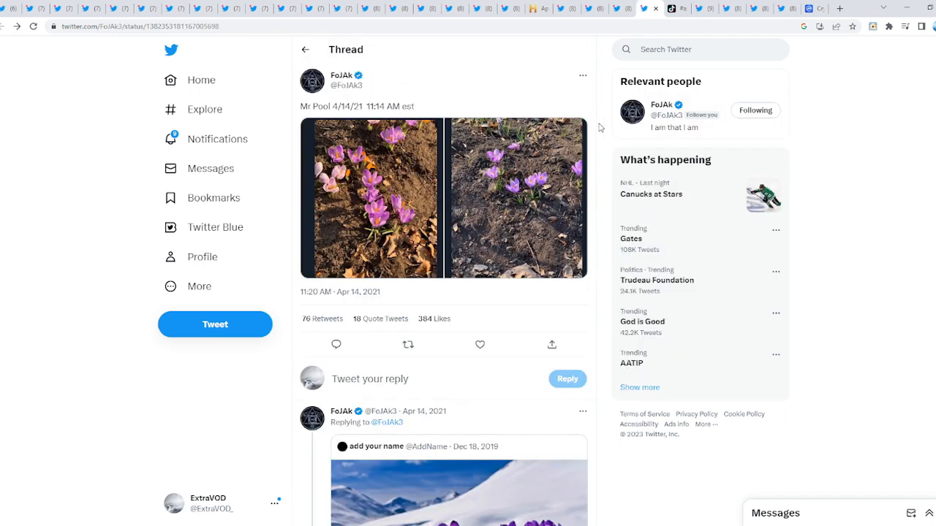
- View both crocus photos full size, then enlarge the 12/18/2019 'Sudden bloom to commence' action-plan image
left_click(371, 198)
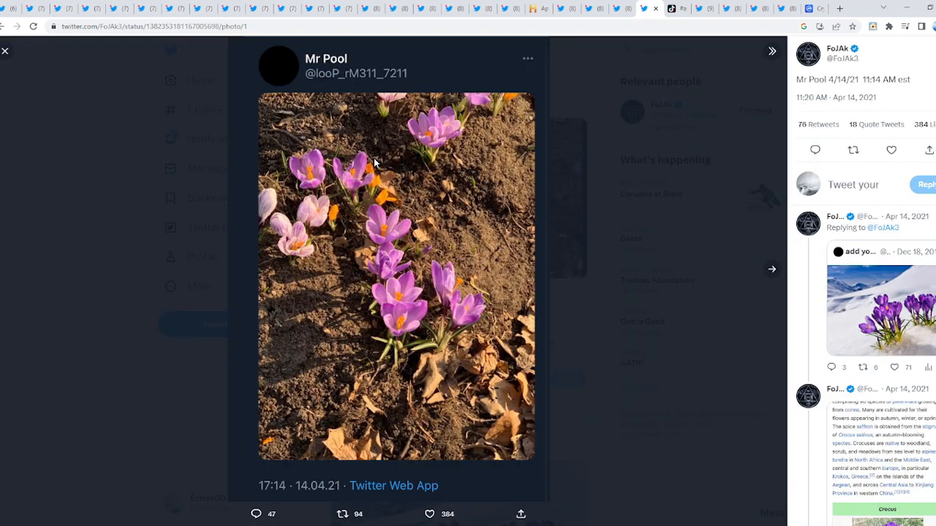
mouse_move(285, 117)
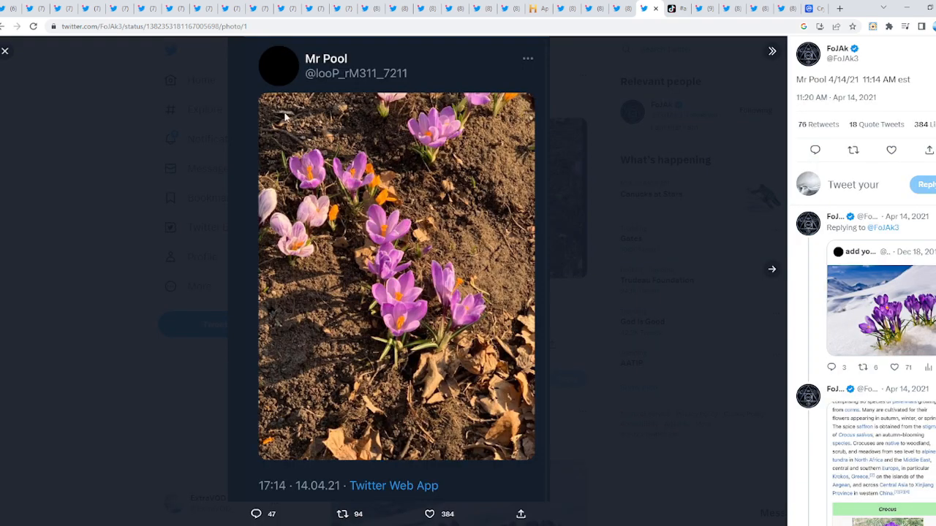
left_click(771, 269)
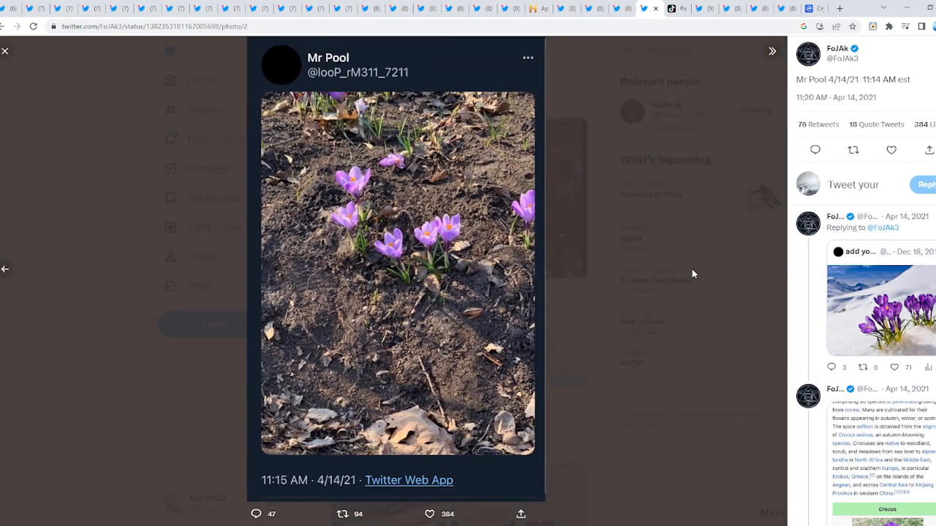
left_click(6, 49)
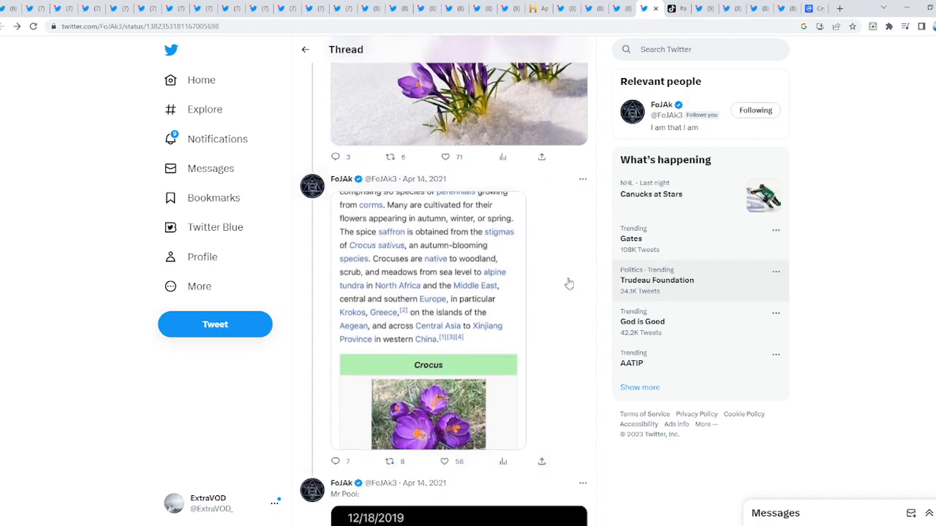
left_click(427, 412)
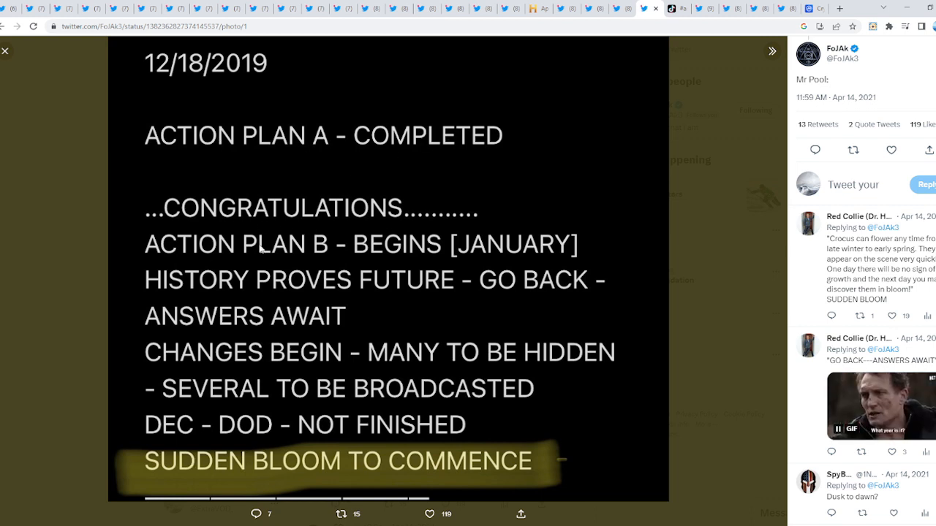
mouse_move(519, 265)
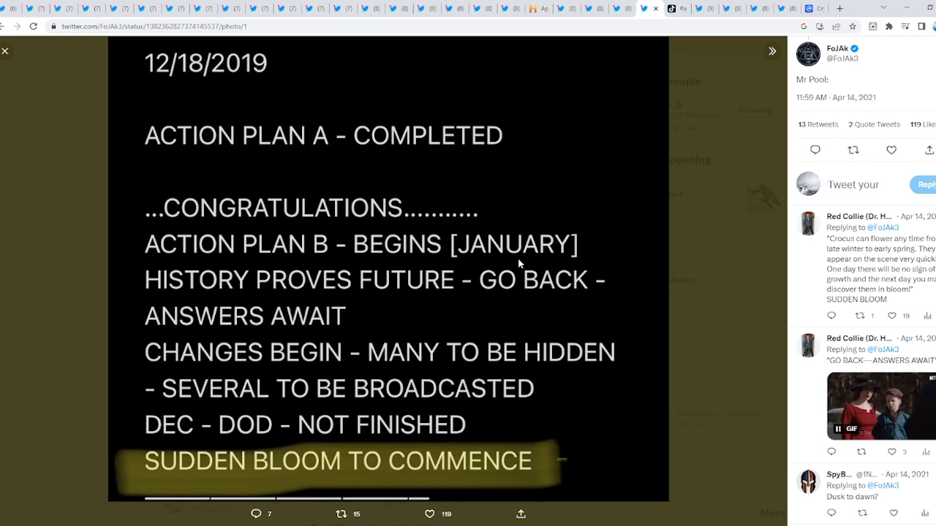
mouse_move(486, 271)
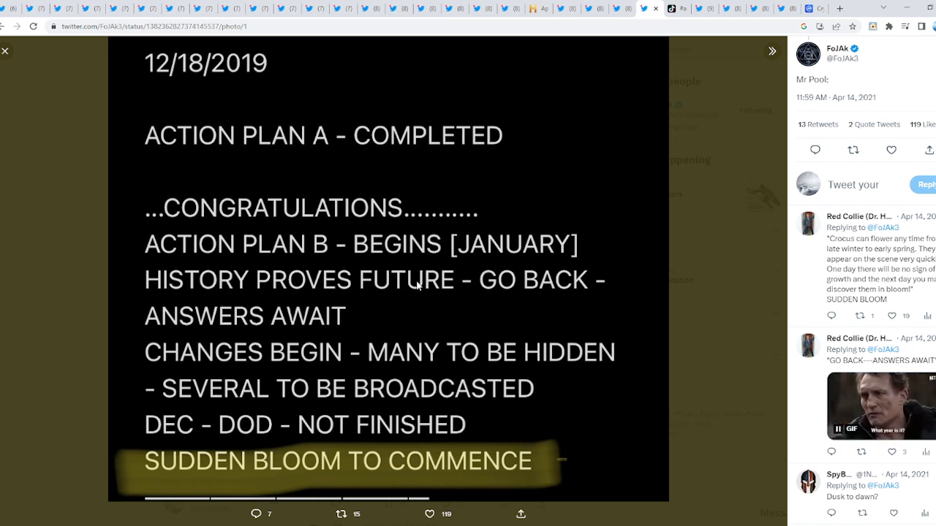
mouse_move(318, 349)
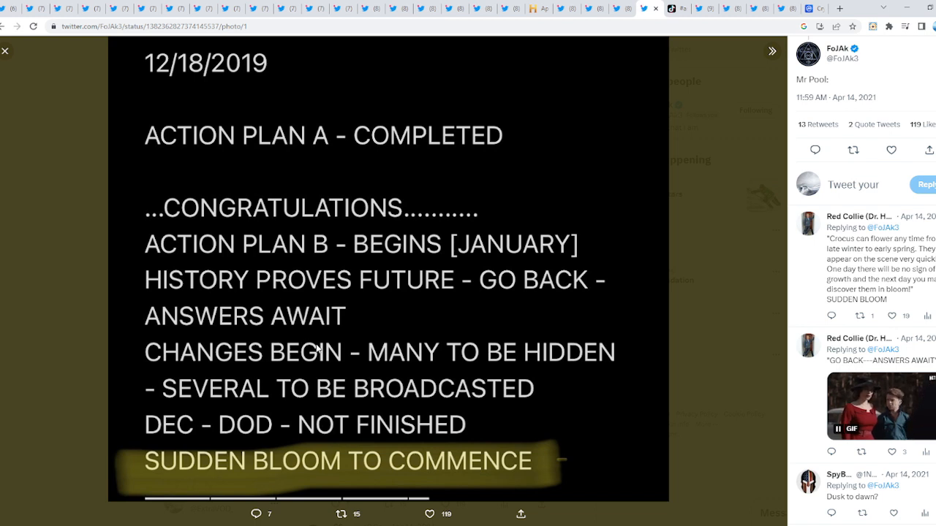
mouse_move(559, 369)
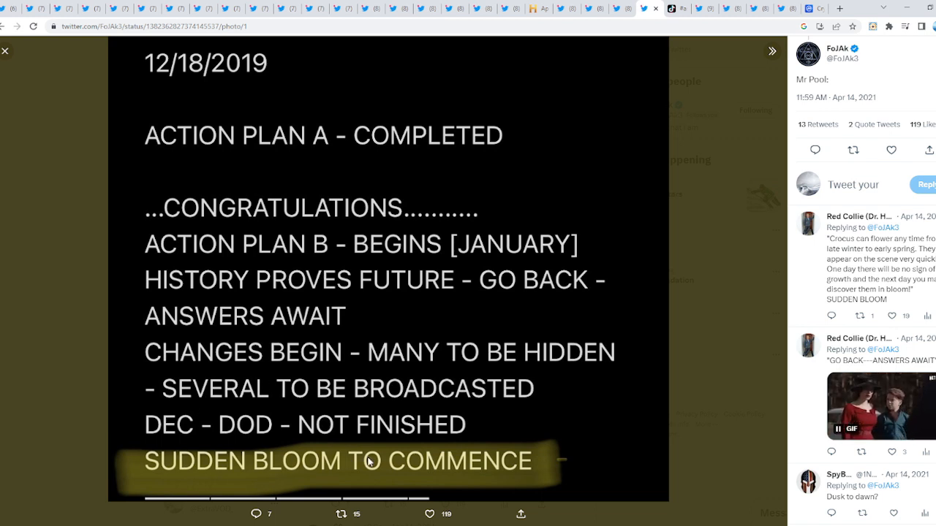
mouse_move(709, 293)
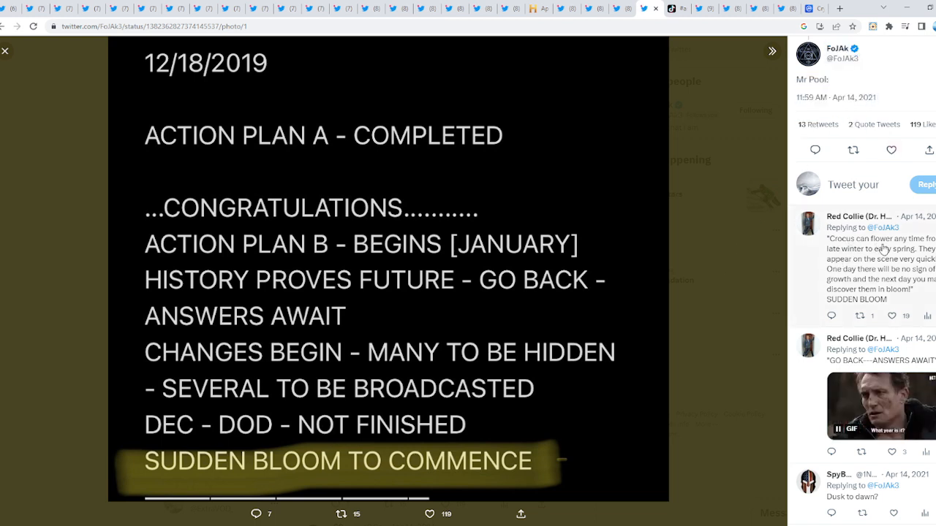
mouse_move(860, 257)
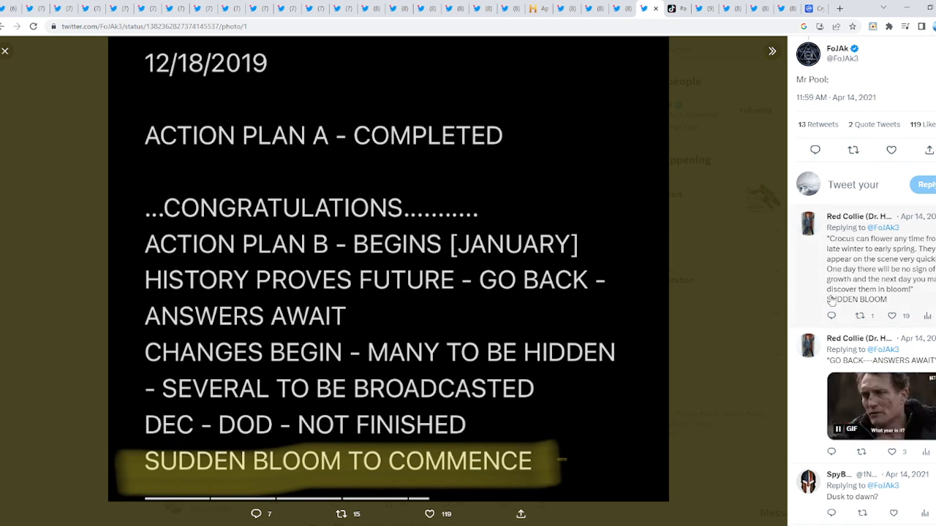
- Close the enlarged image and read down the thread past the Mr Pool crocus photos and Crocus excerpt
left_click(6, 50)
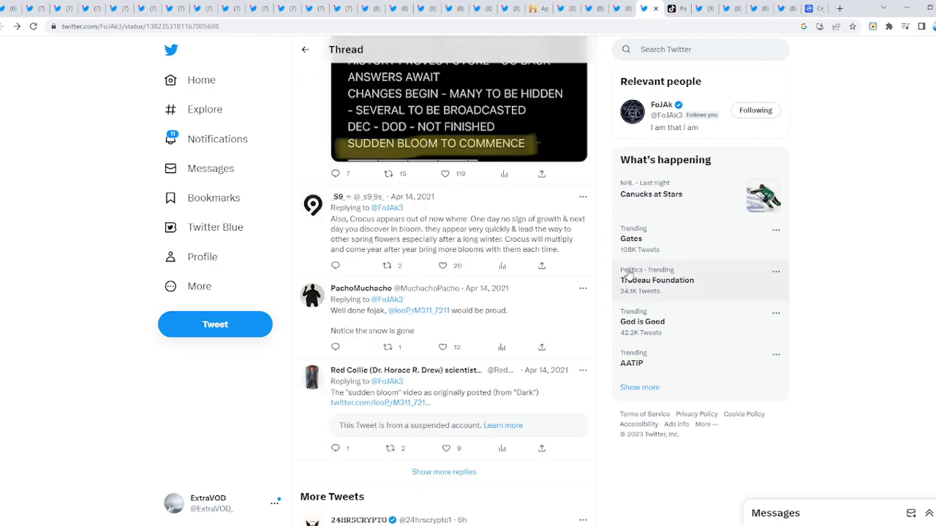
scroll("down", 3)
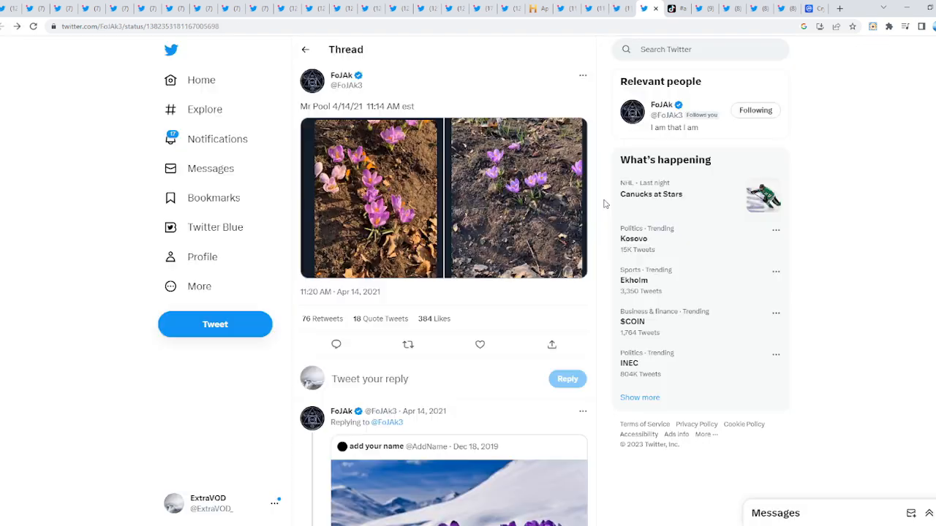
scroll("down", 3)
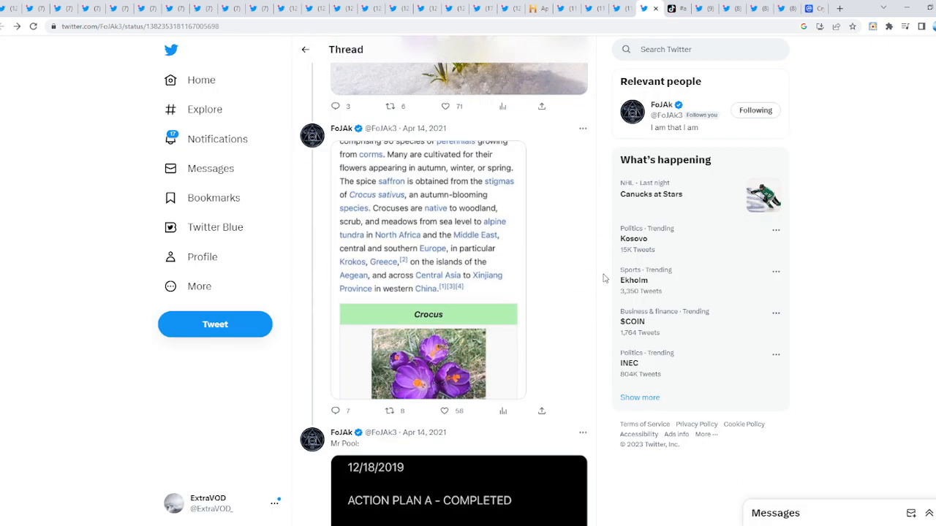
scroll("down", 3)
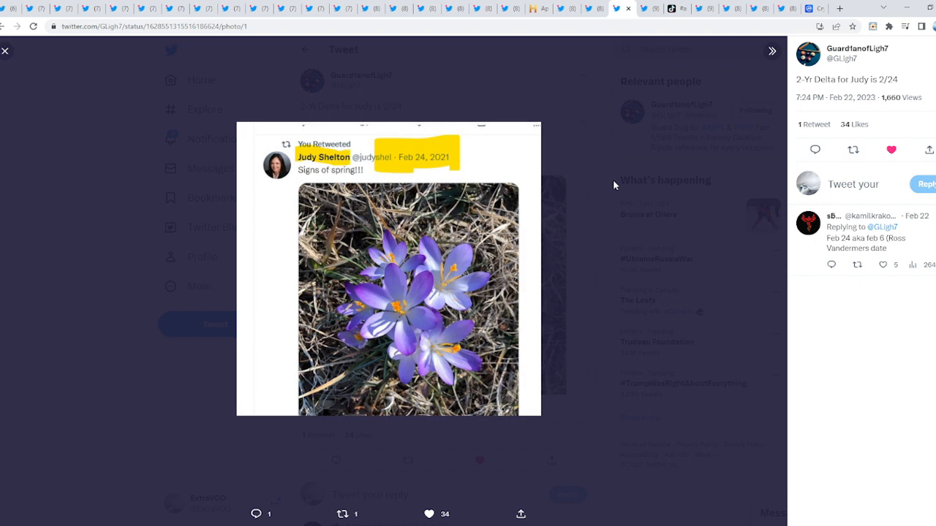
mouse_move(617, 176)
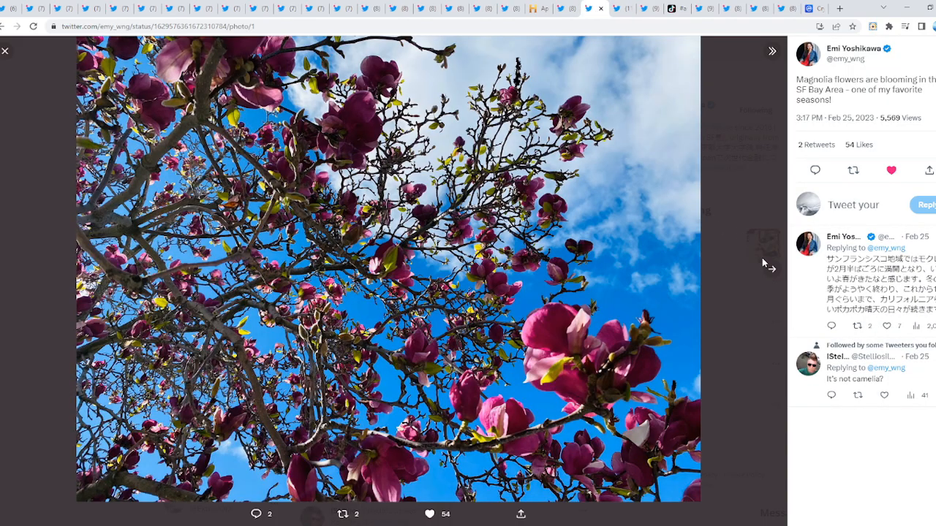
- Move through the tabs to the 'Week 14, April Fools 4/1' cartoon post and the April Fools' Day article
left_click(6, 51)
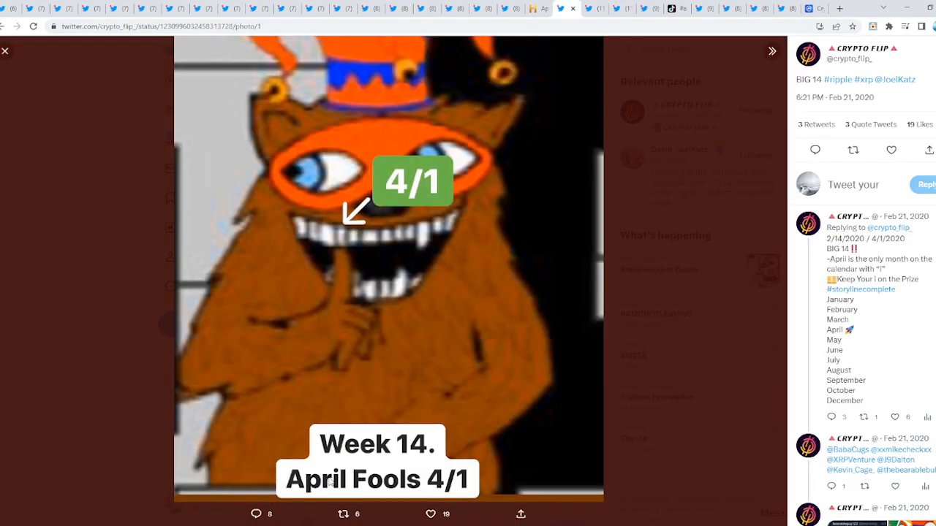
mouse_move(330, 244)
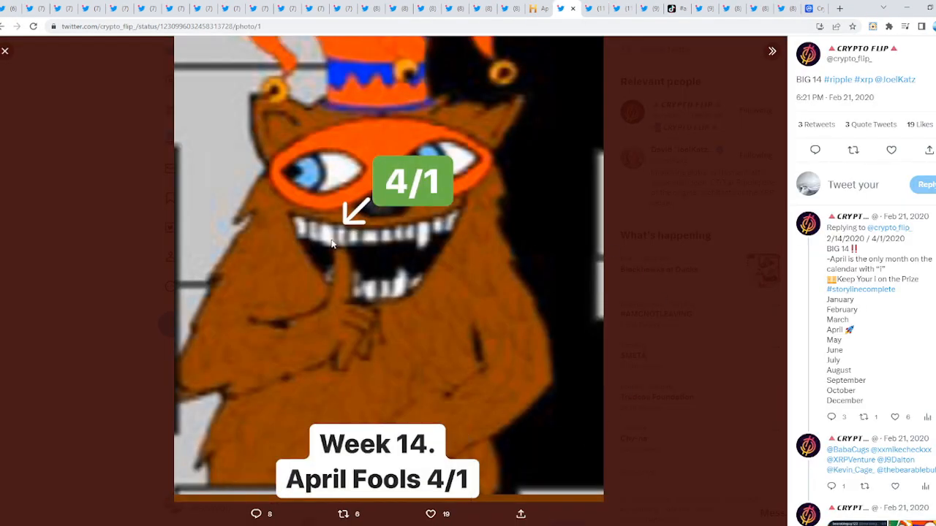
left_click(6, 51)
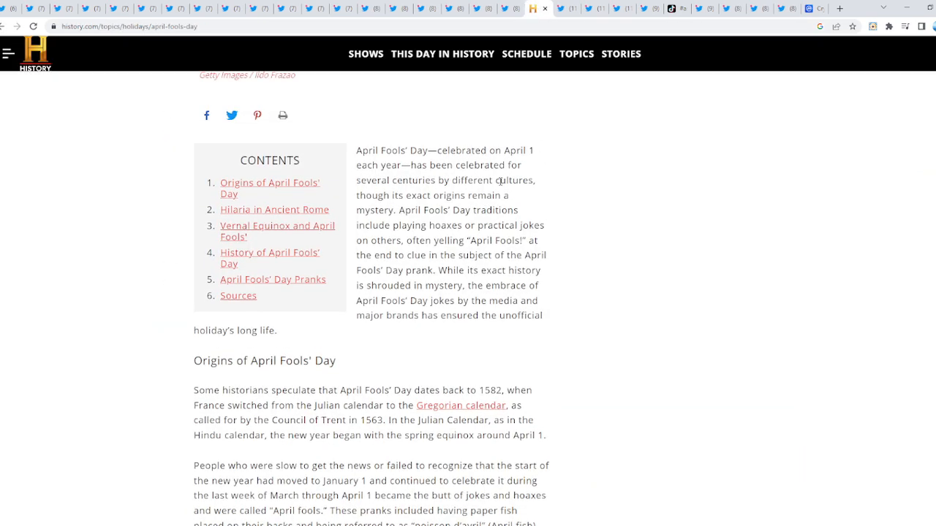
- Highlight the History.com passages on April Fools' mysterious origins and its pranks while reading down
scroll("down", 3)
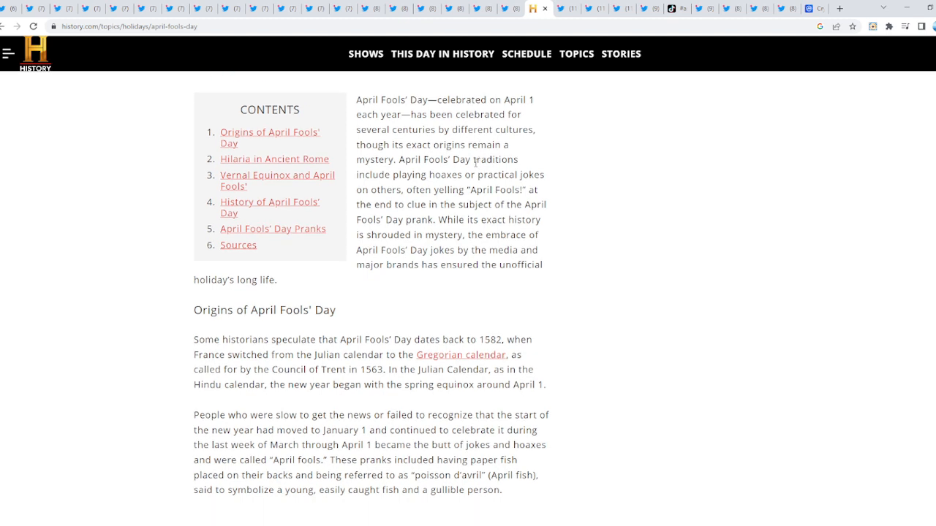
left_click_drag(357, 99, 447, 145)
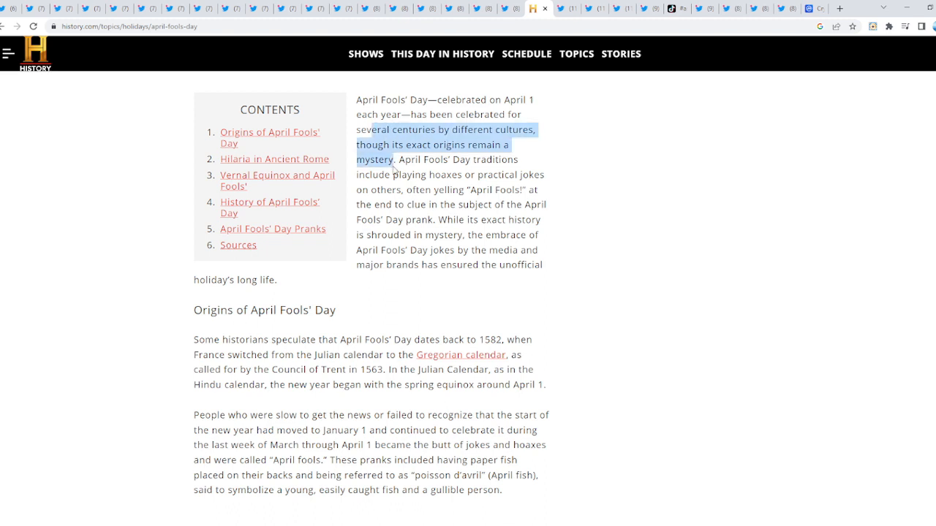
left_click(400, 160)
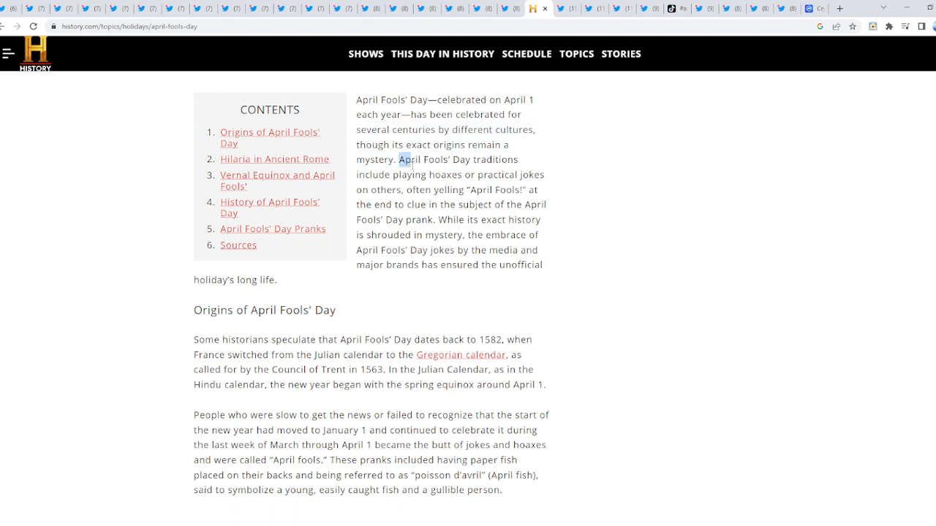
left_click_drag(401, 160, 462, 175)
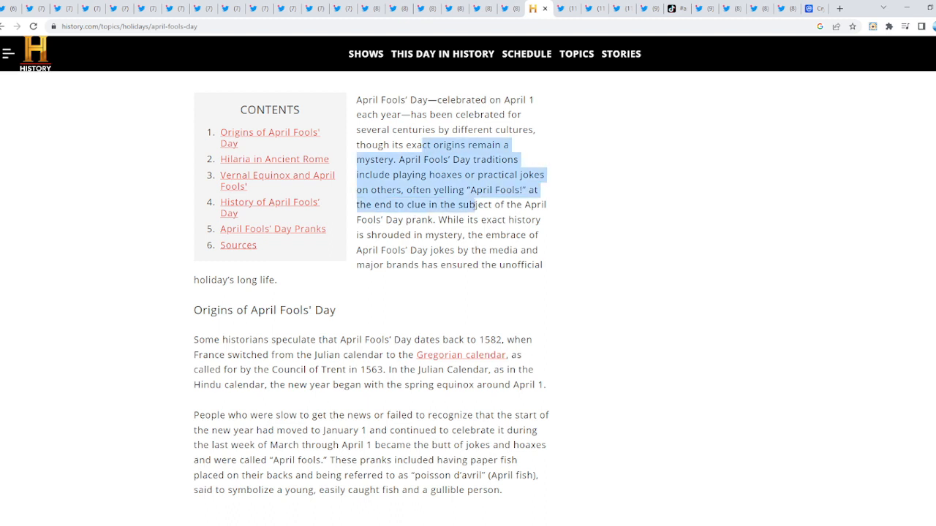
scroll("down", 3)
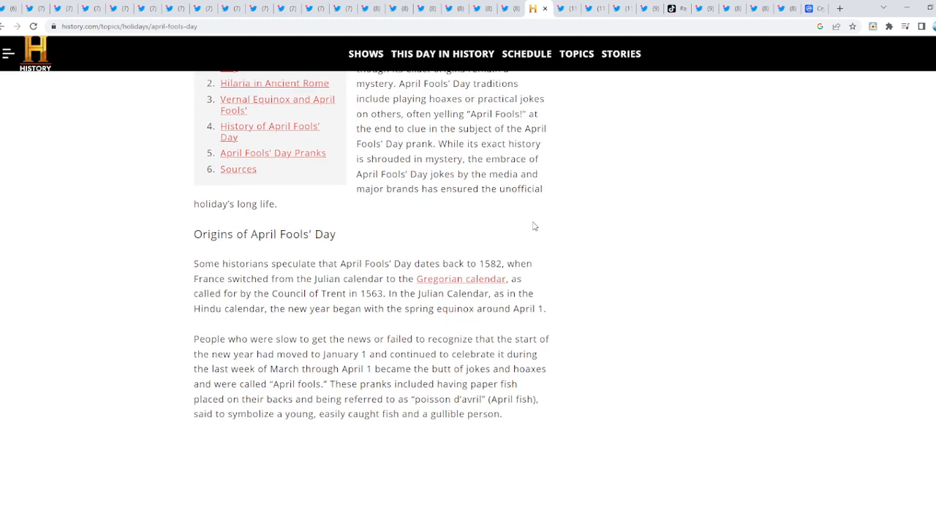
scroll("down", 3)
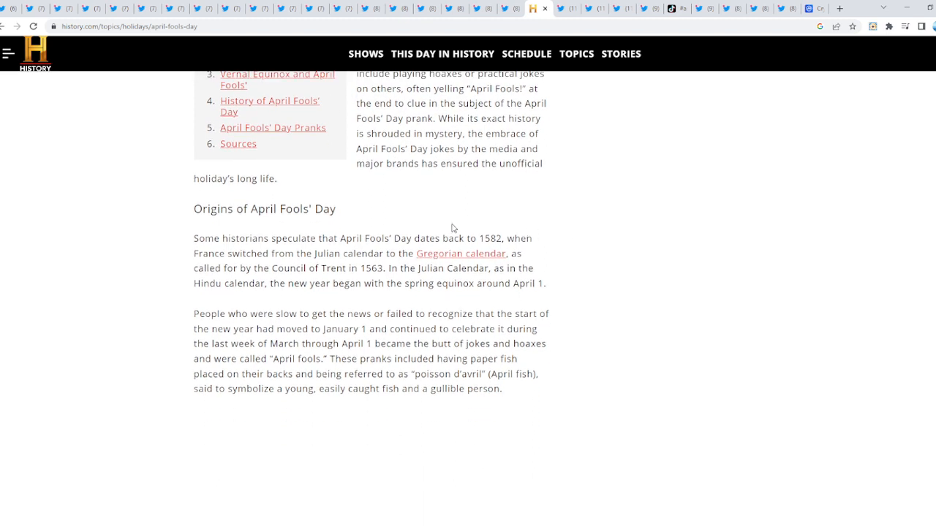
- Highlight the origins paragraph on the Julian-to-Gregorian calendar change, then return to the Twitter thread
left_click_drag(193, 238, 361, 238)
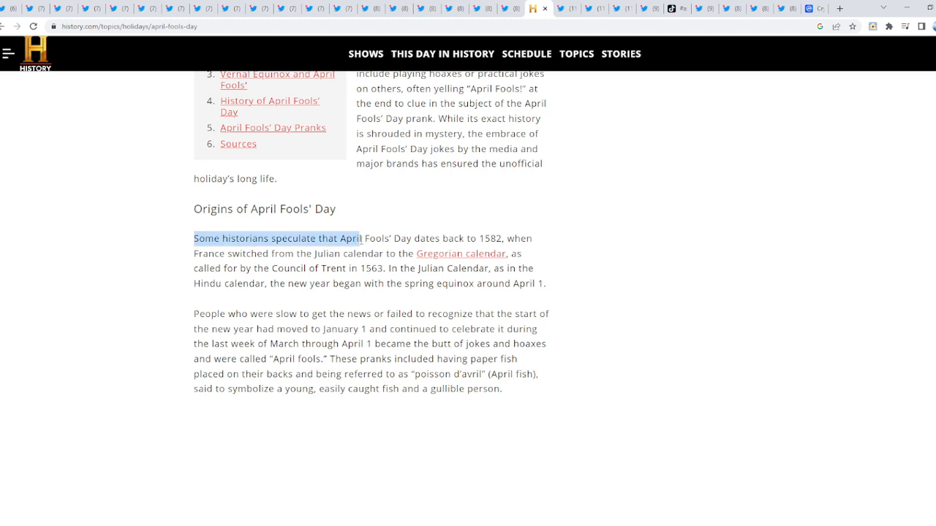
left_click_drag(358, 239, 448, 238)
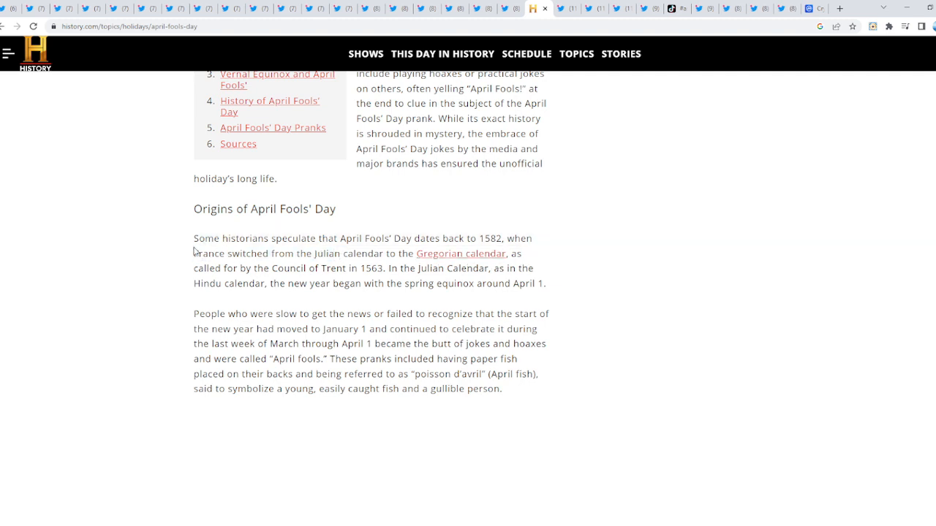
mouse_move(359, 274)
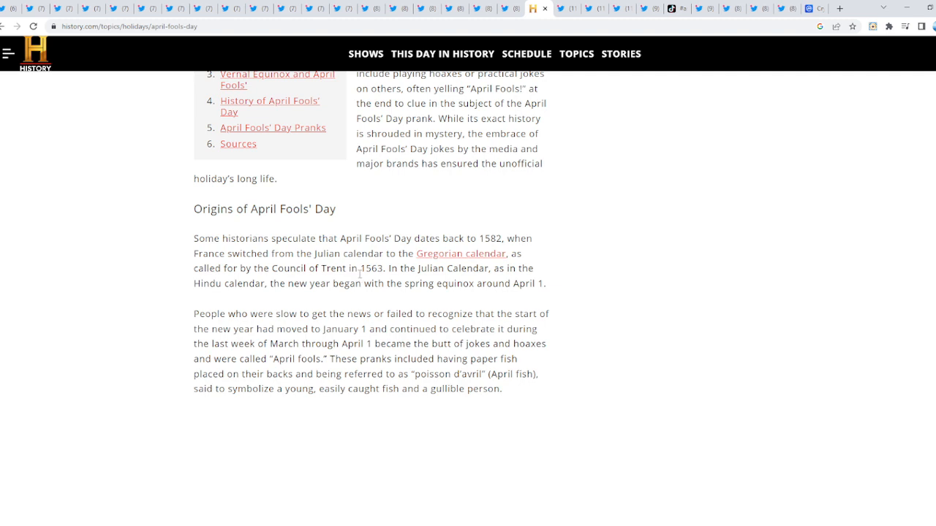
mouse_move(392, 269)
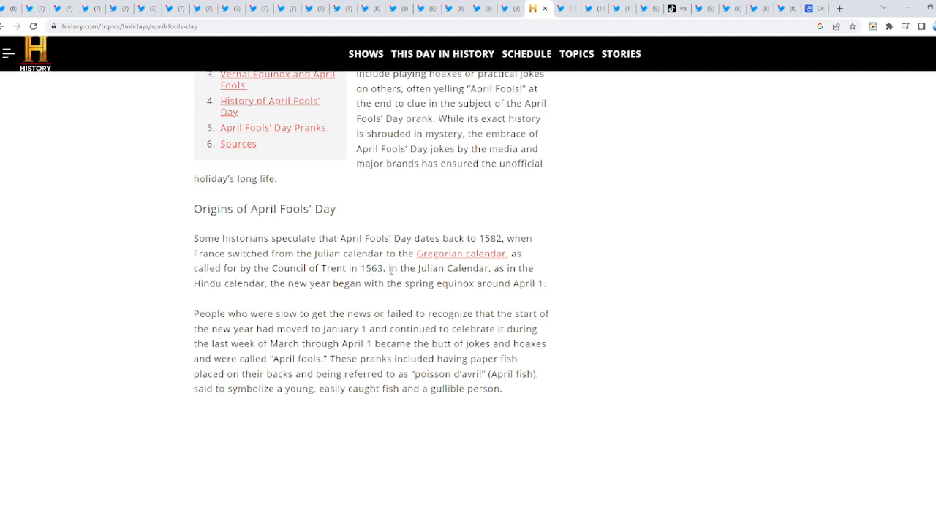
mouse_move(519, 272)
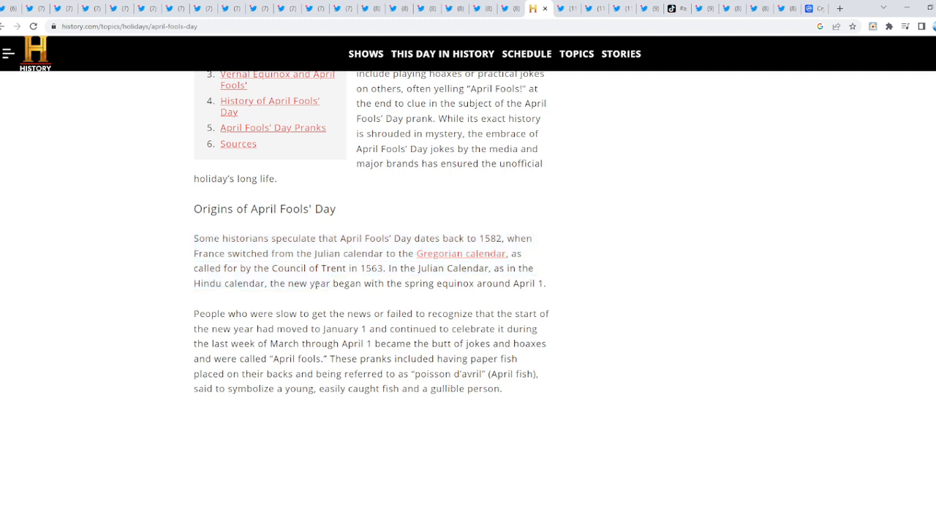
left_click_drag(251, 254, 377, 284)
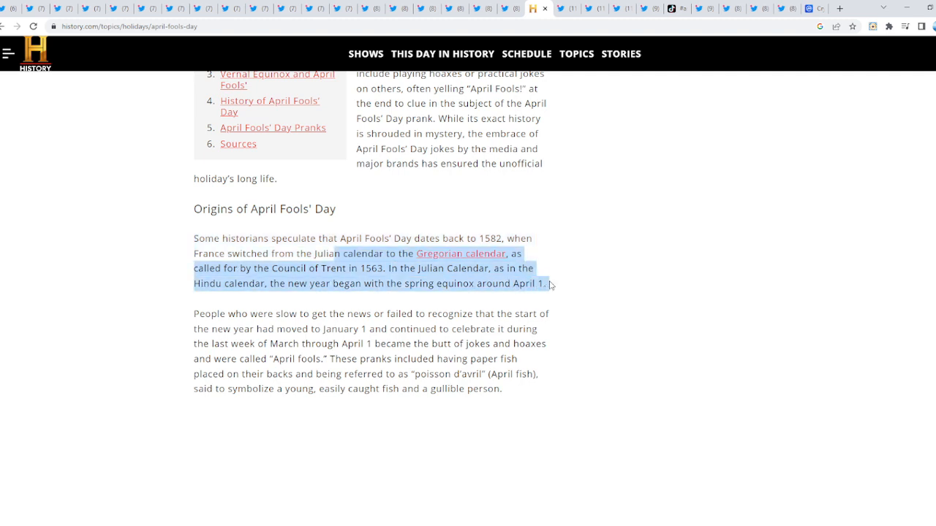
left_click(573, 277)
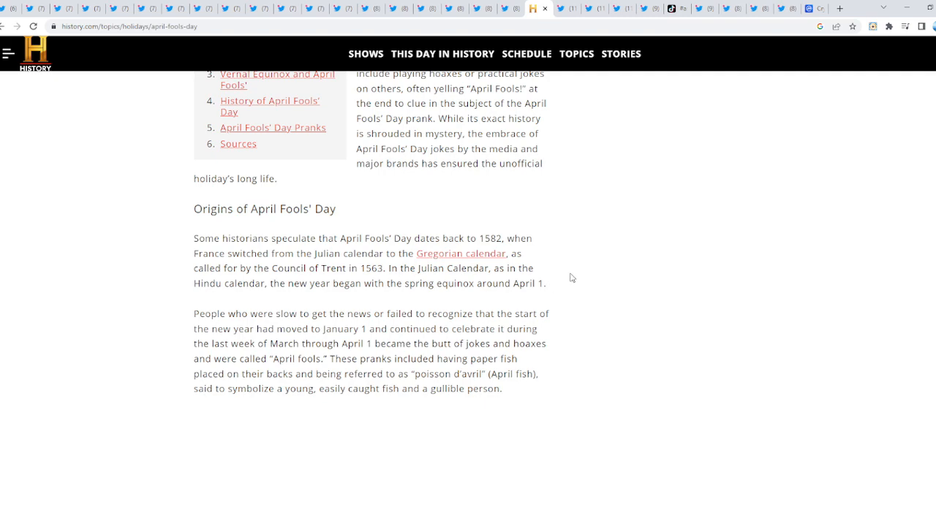
scroll("down", 3)
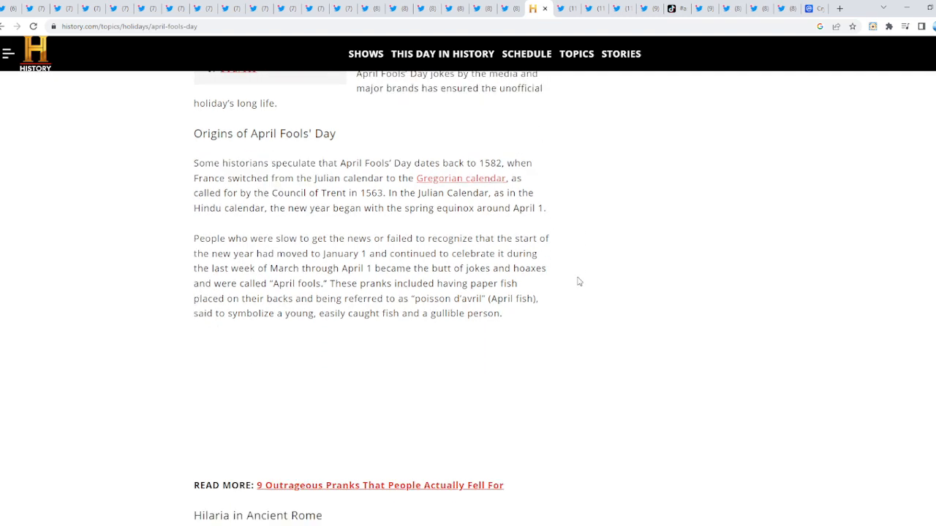
left_click(561, 9)
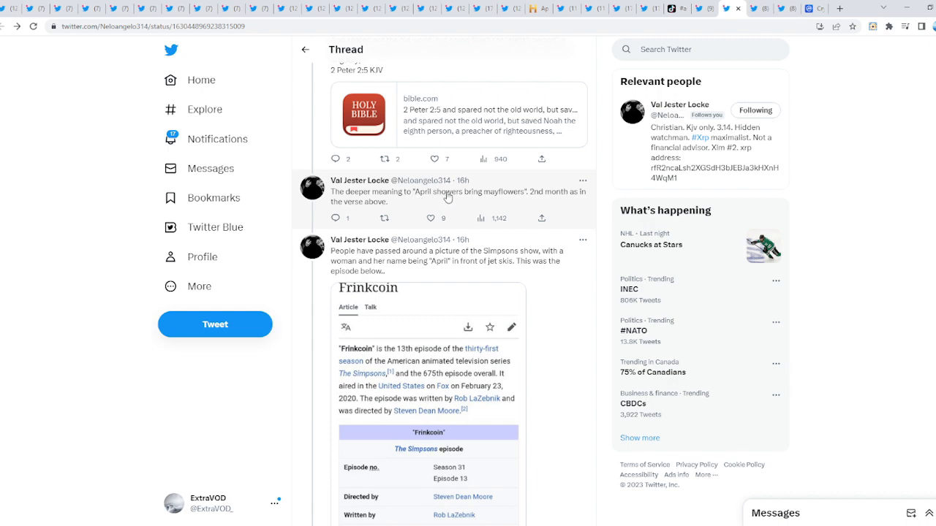
mouse_move(608, 233)
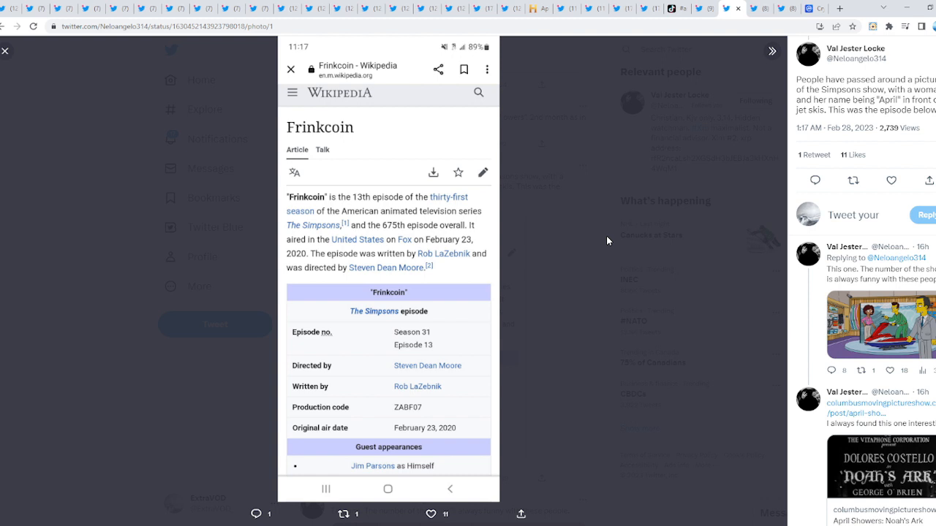
- Highlight a line of the full-size Frinkcoin Wikipedia screenshot while reading it
left_click_drag(801, 99, 843, 110)
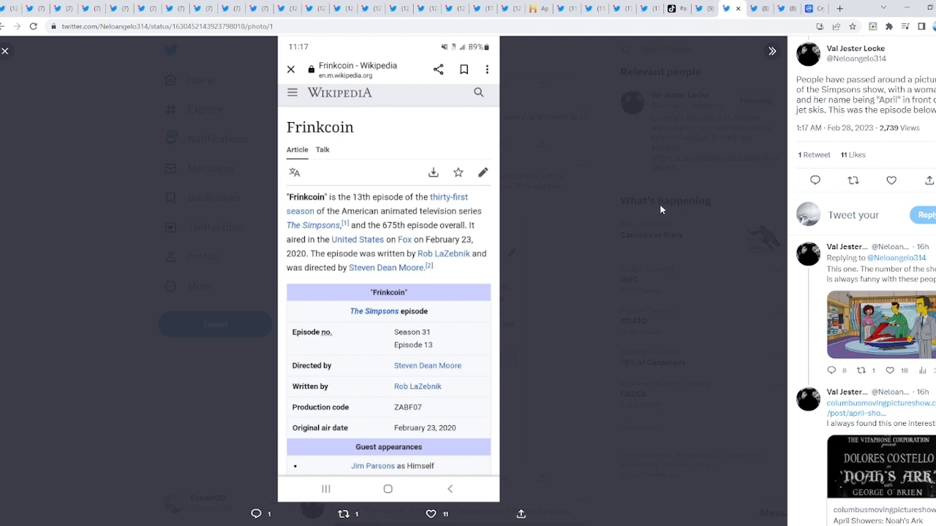
mouse_move(427, 355)
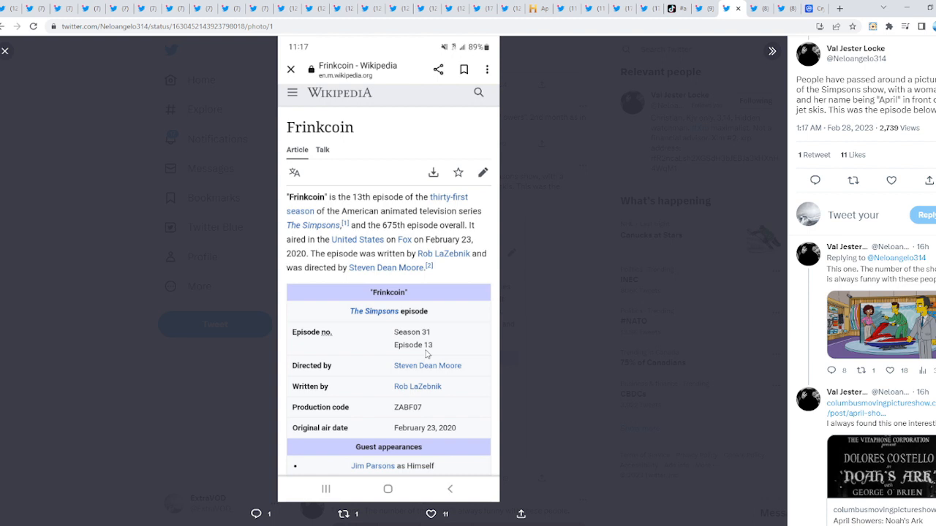
mouse_move(430, 345)
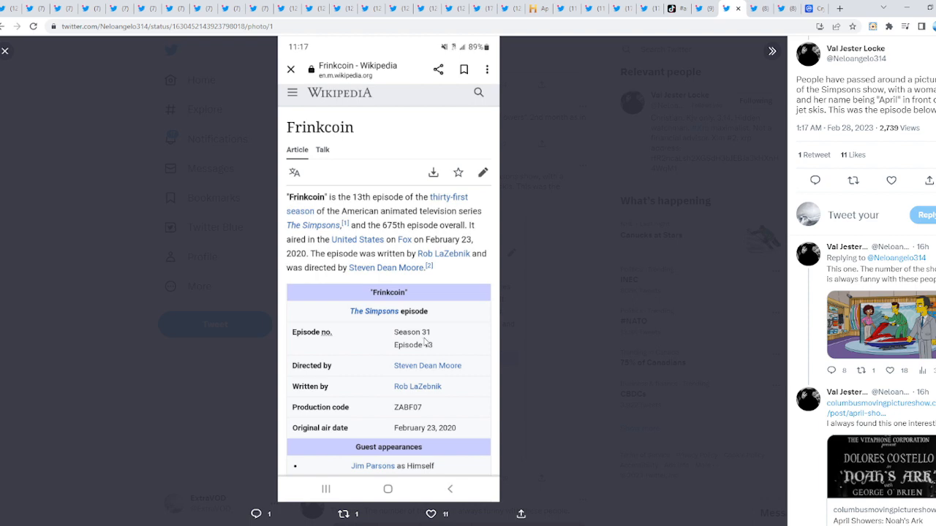
mouse_move(445, 347)
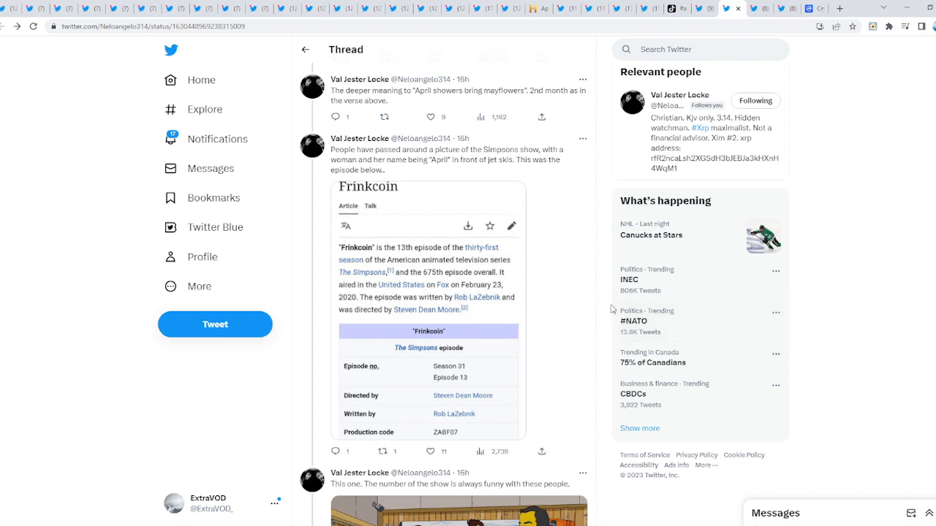
- View the Simpsons jet-ski picture full size, close it, and continue down to the Noah's Ark poster post
scroll("down", 3)
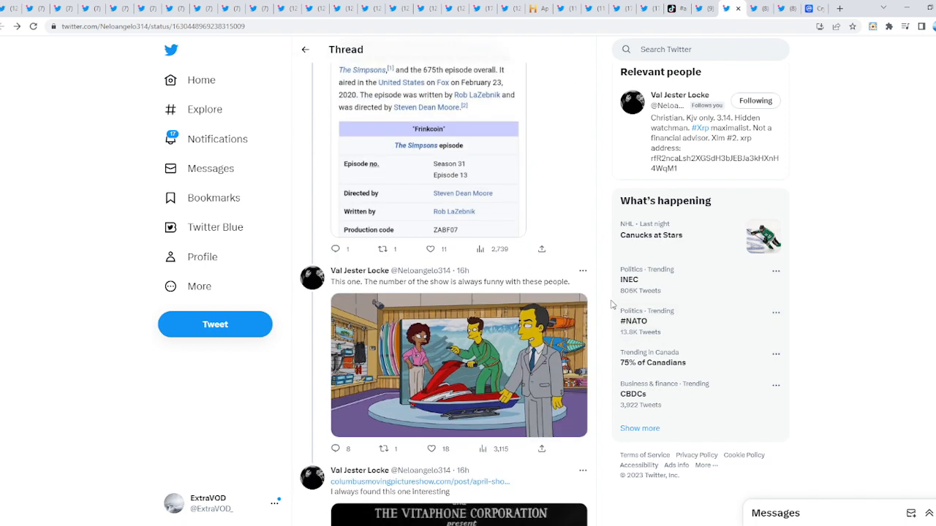
mouse_move(611, 304)
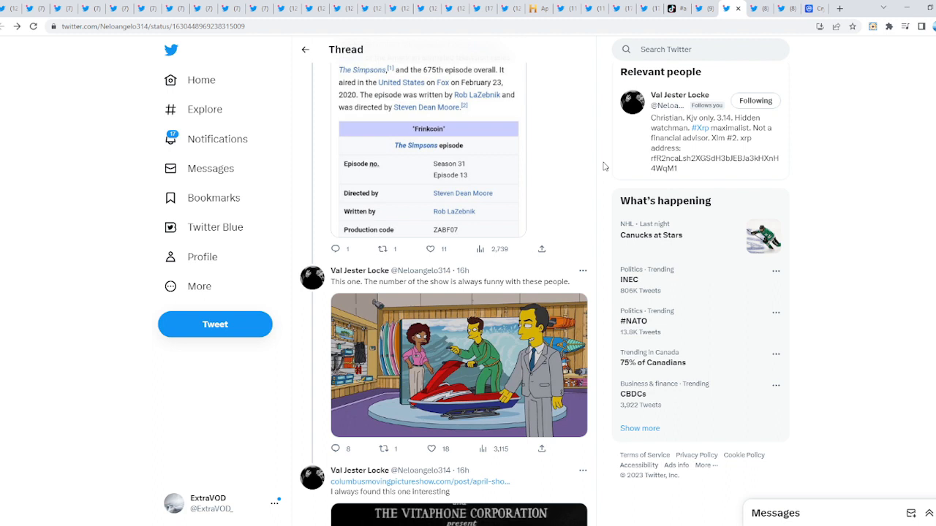
mouse_move(602, 161)
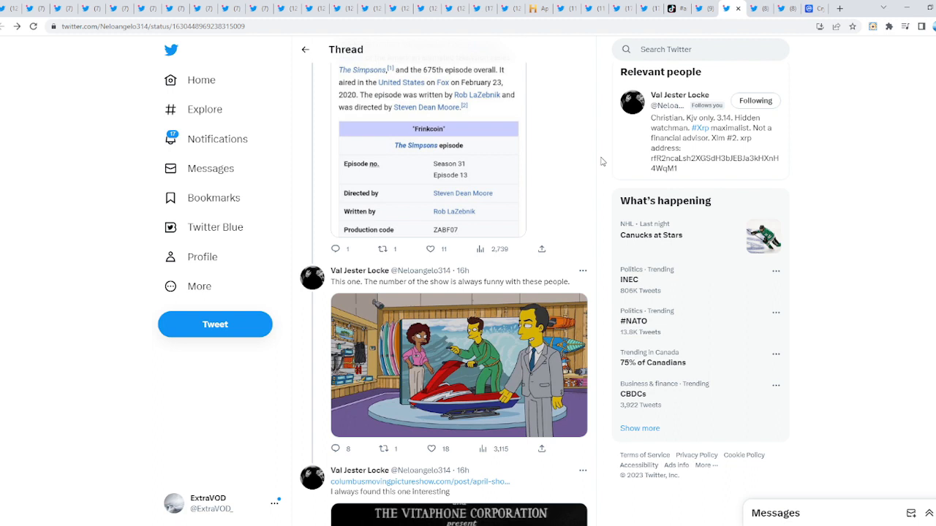
left_click(459, 365)
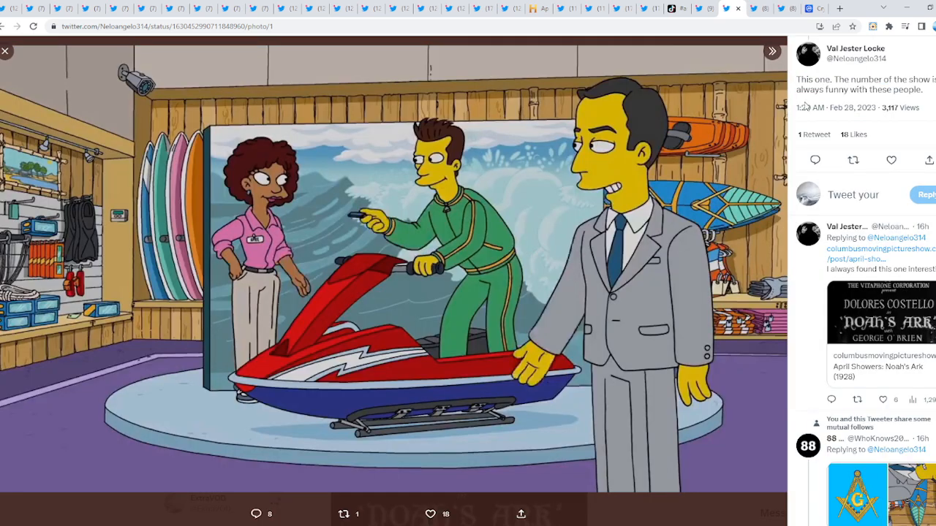
mouse_move(257, 245)
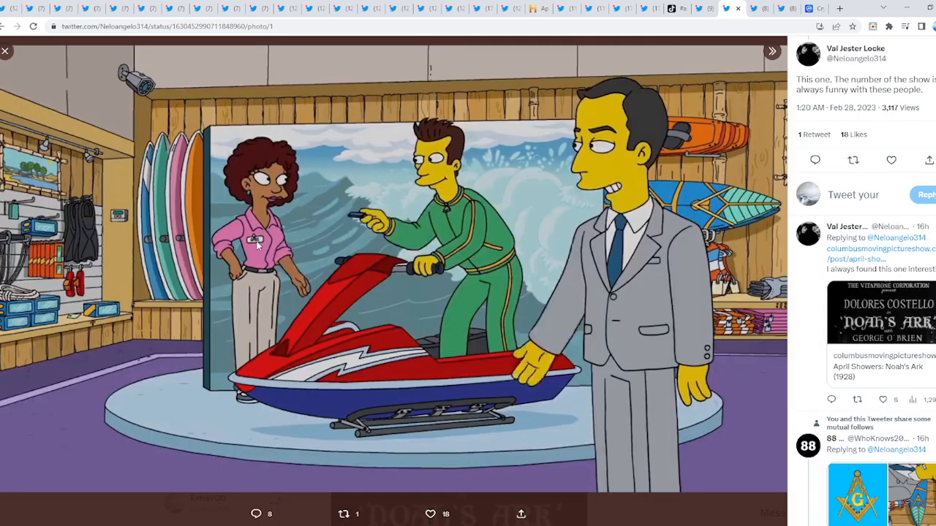
mouse_move(500, 278)
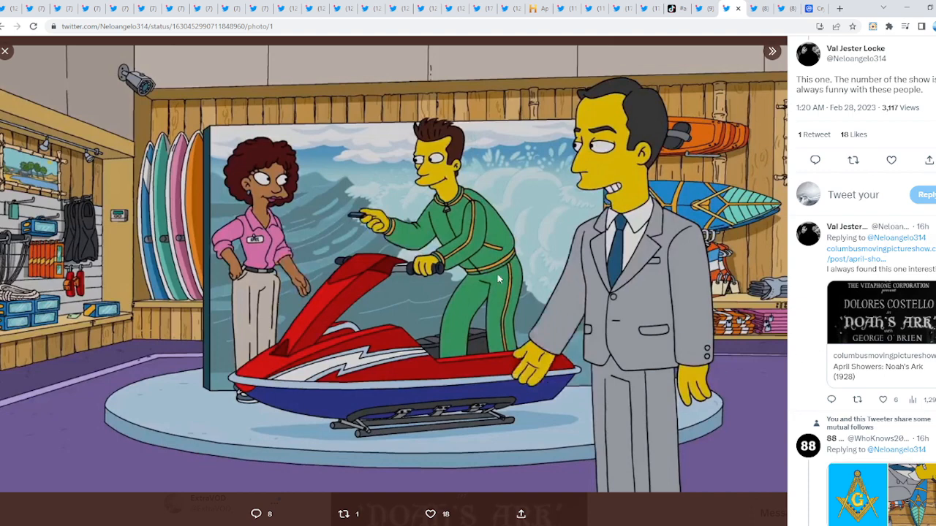
mouse_move(500, 277)
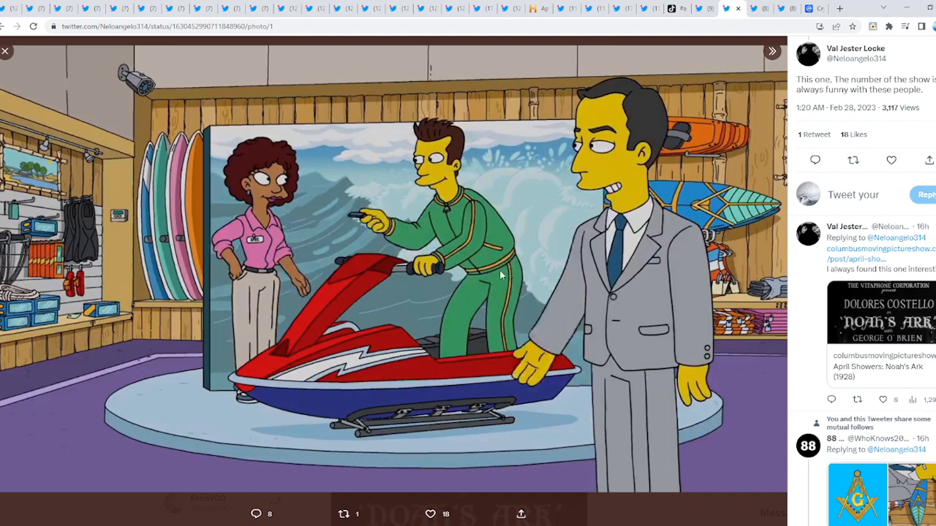
left_click(6, 49)
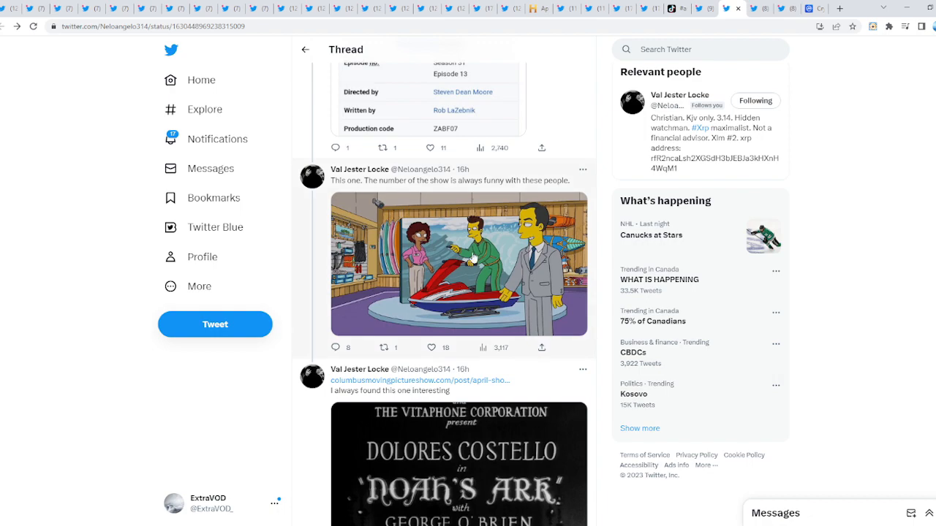
scroll("down", 3)
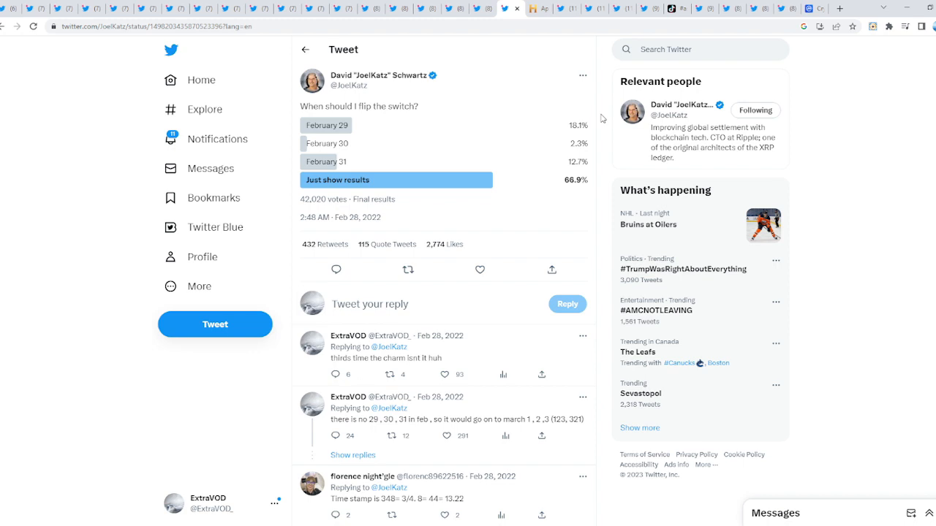
- Look over the JoelKatz February 29/30/31 poll, then switch to the Rebuild Coach March 2023 calendar post
double_click(336, 126)
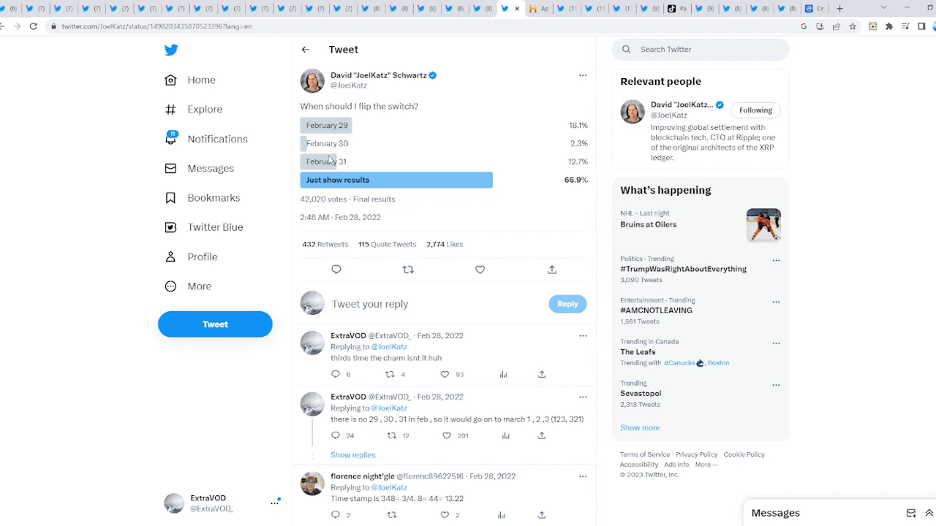
mouse_move(582, 161)
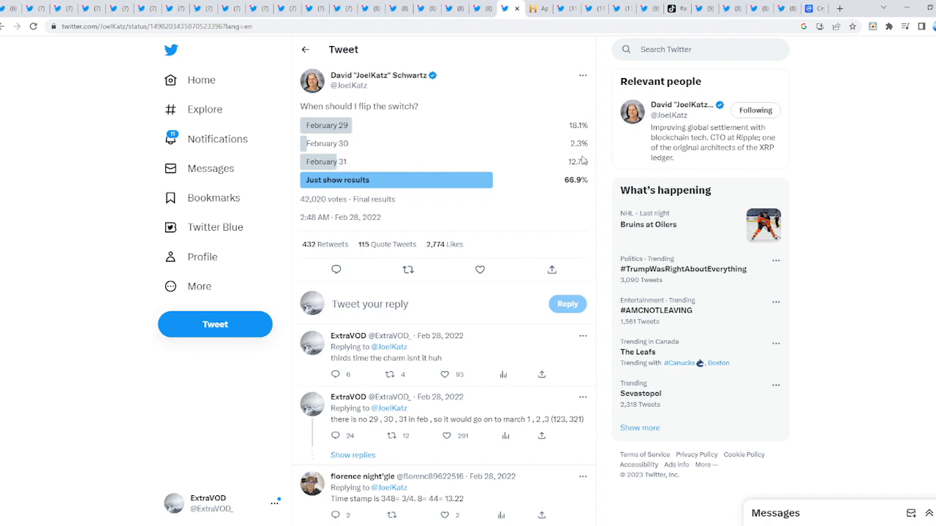
mouse_move(612, 187)
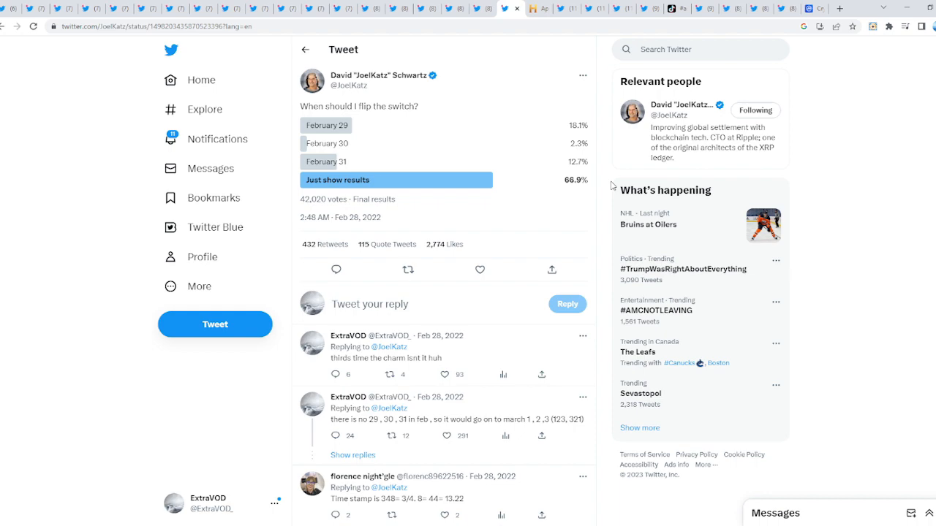
scroll("down", 3)
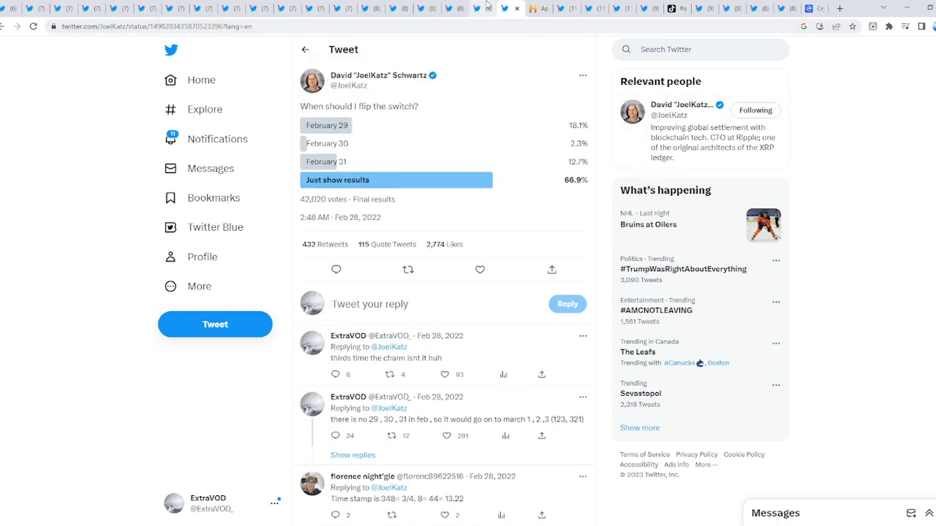
left_click(515, 9)
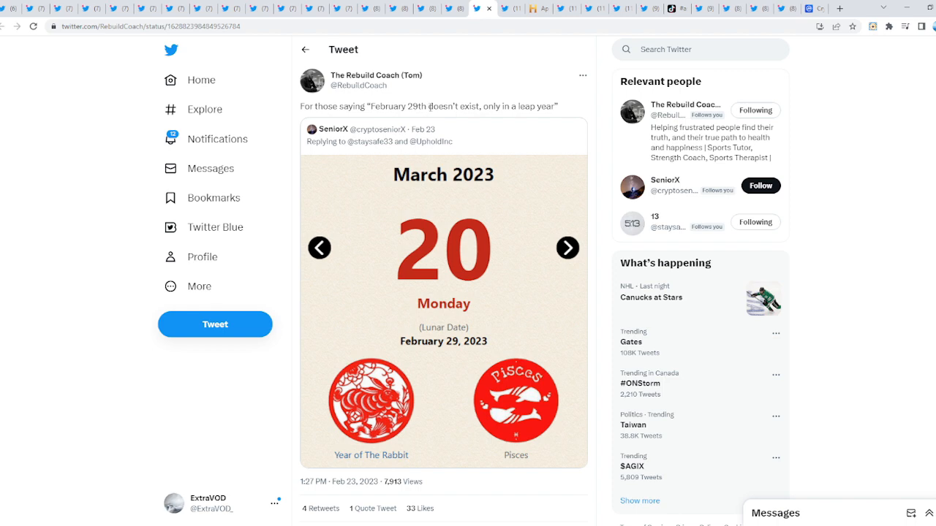
mouse_move(548, 107)
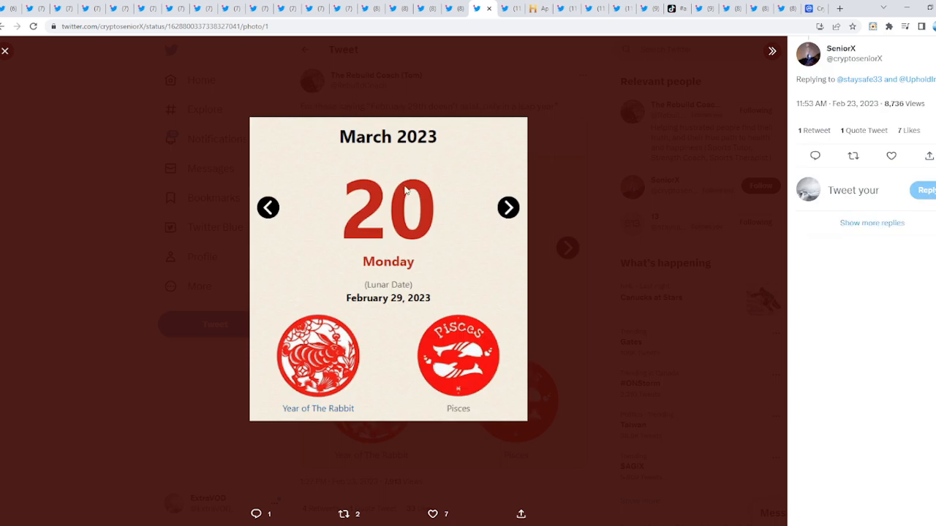
mouse_move(392, 270)
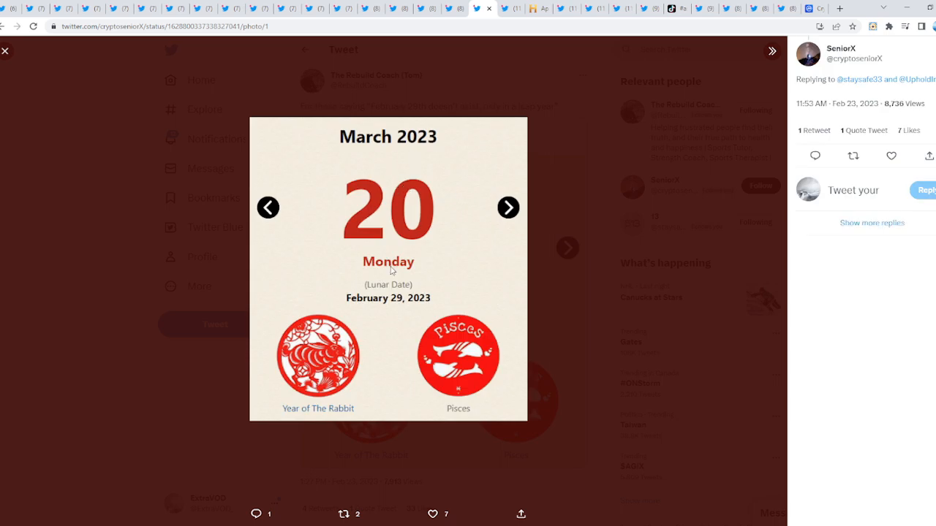
mouse_move(810, 398)
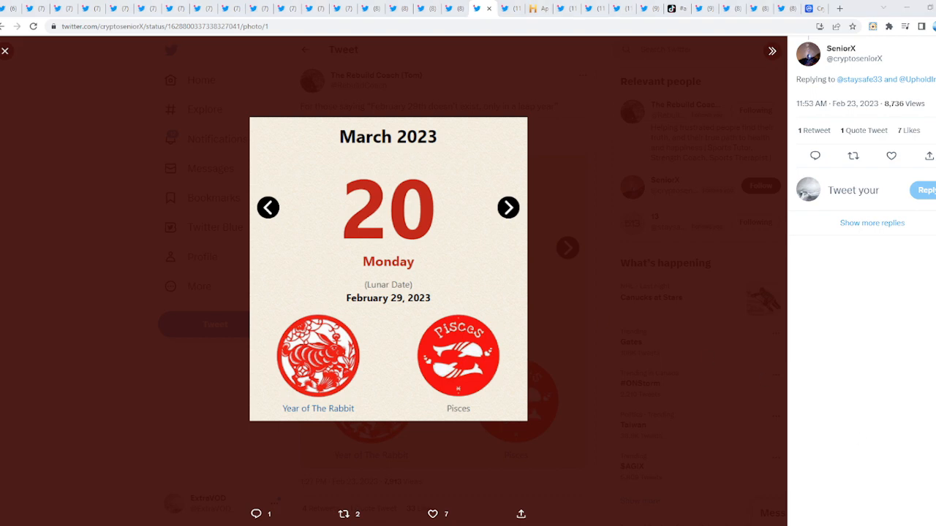
mouse_move(459, 249)
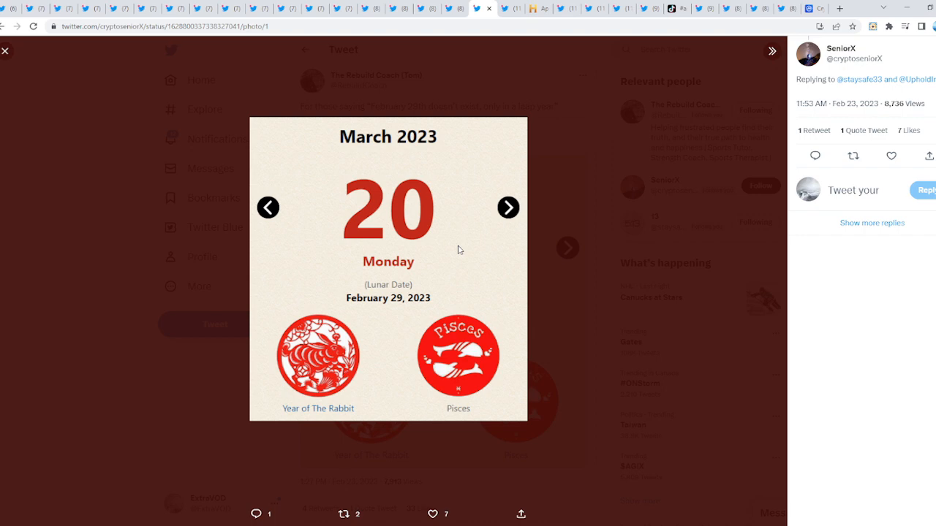
mouse_move(393, 302)
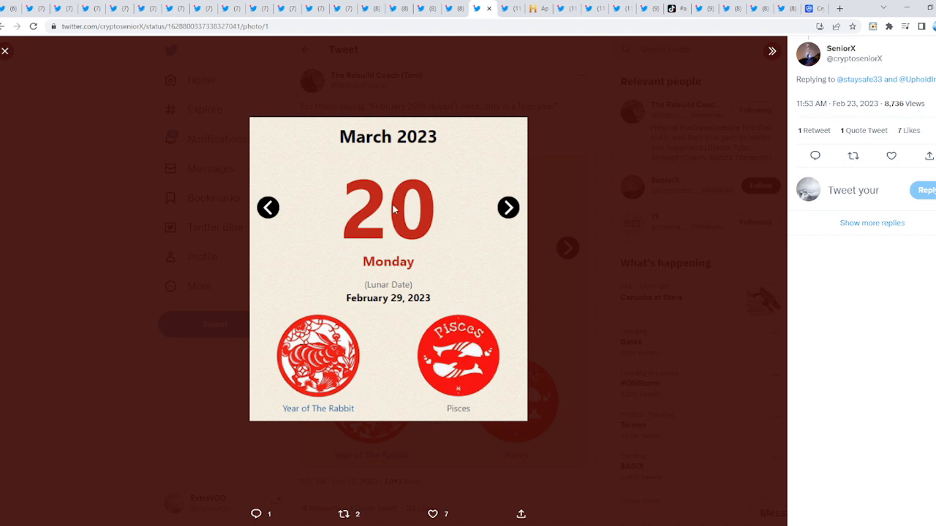
mouse_move(412, 302)
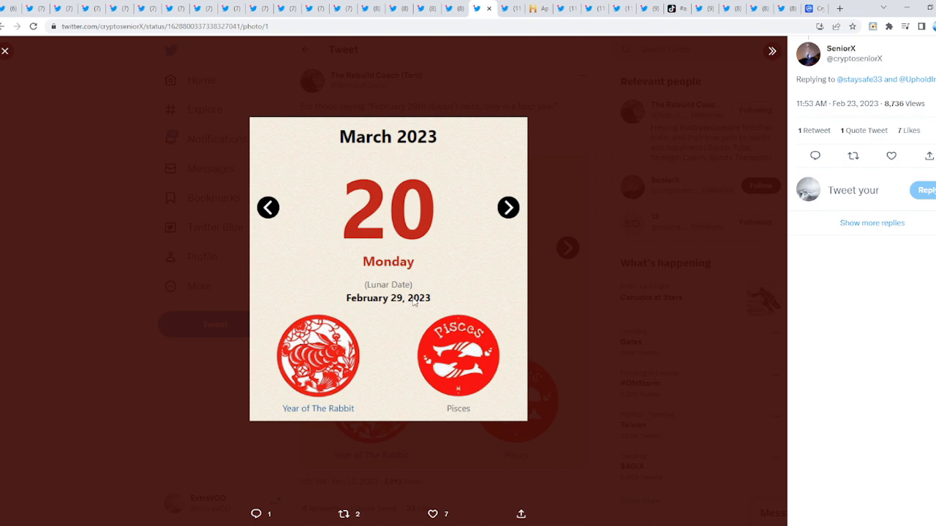
mouse_move(383, 295)
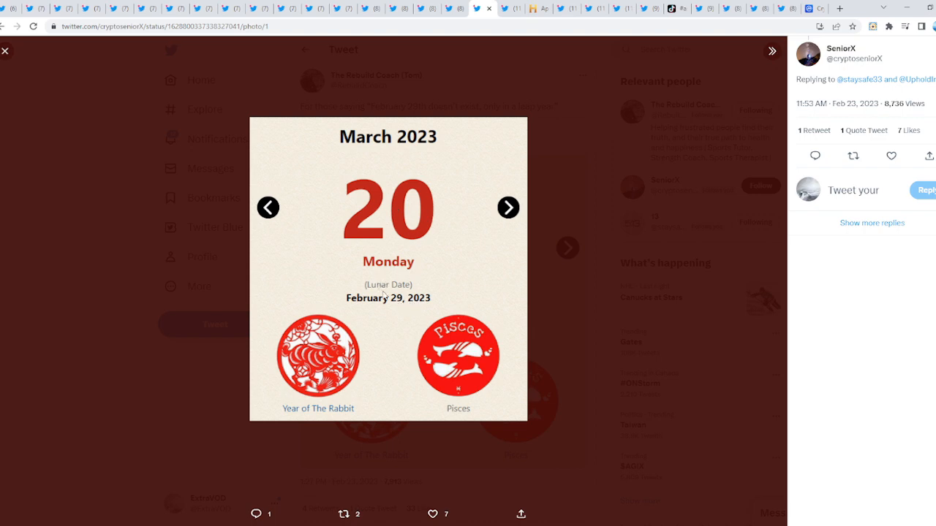
mouse_move(395, 234)
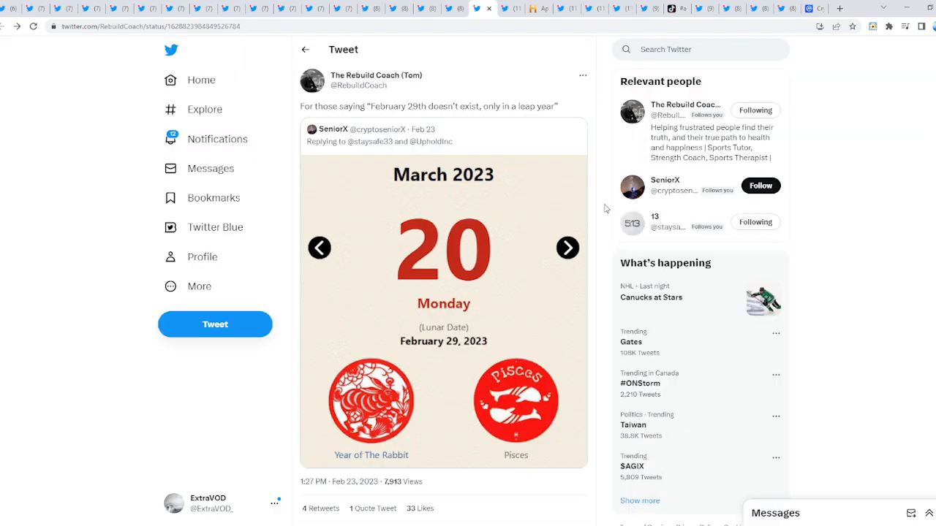
- Scroll down the XRP King 2020 thread to the reply with the March 22 calendar
scroll("down", 3)
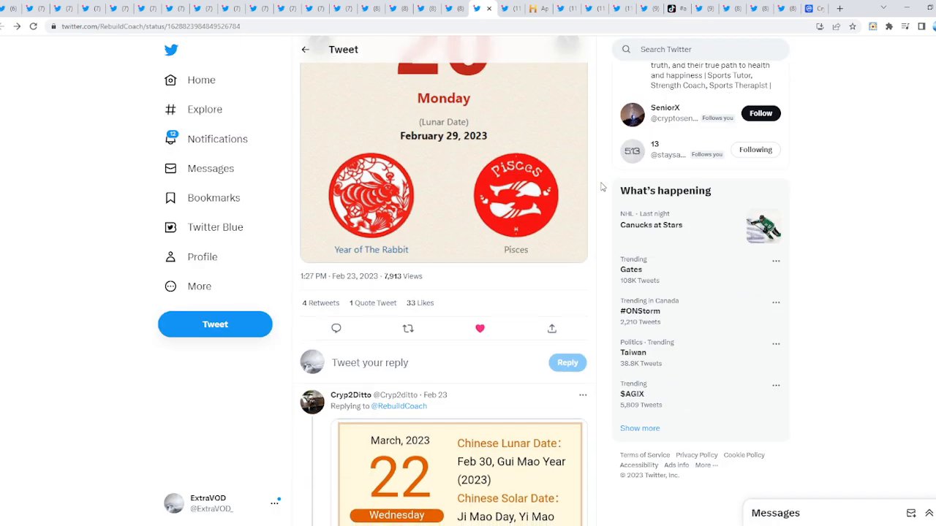
scroll("down", 3)
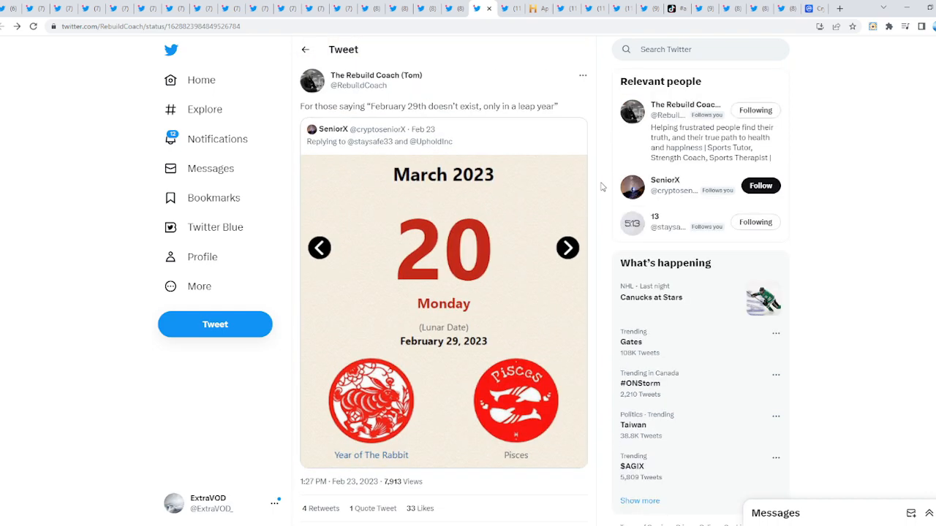
mouse_move(456, 184)
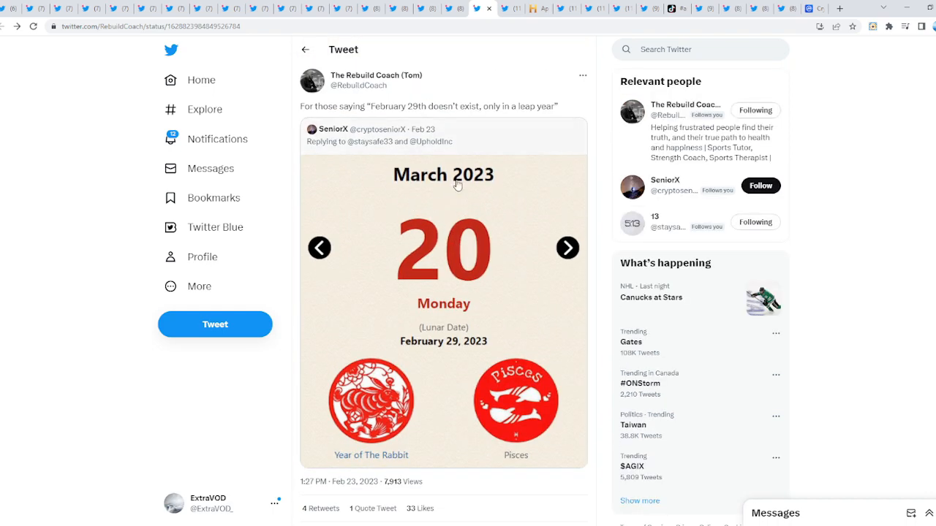
mouse_move(416, 243)
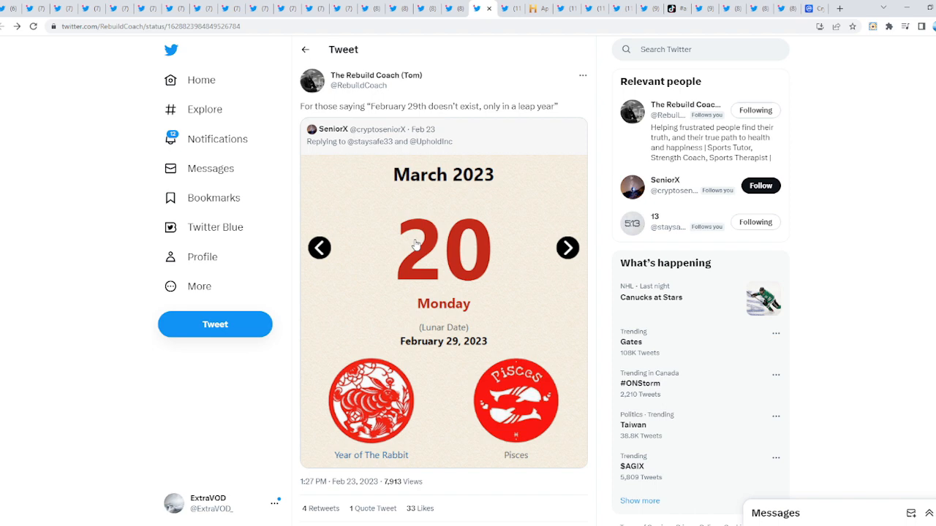
mouse_move(505, 38)
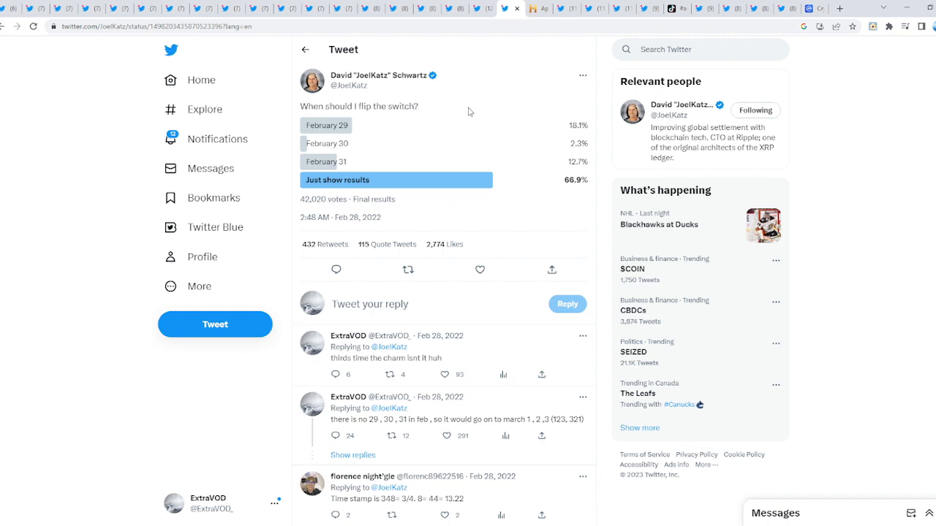
mouse_move(361, 129)
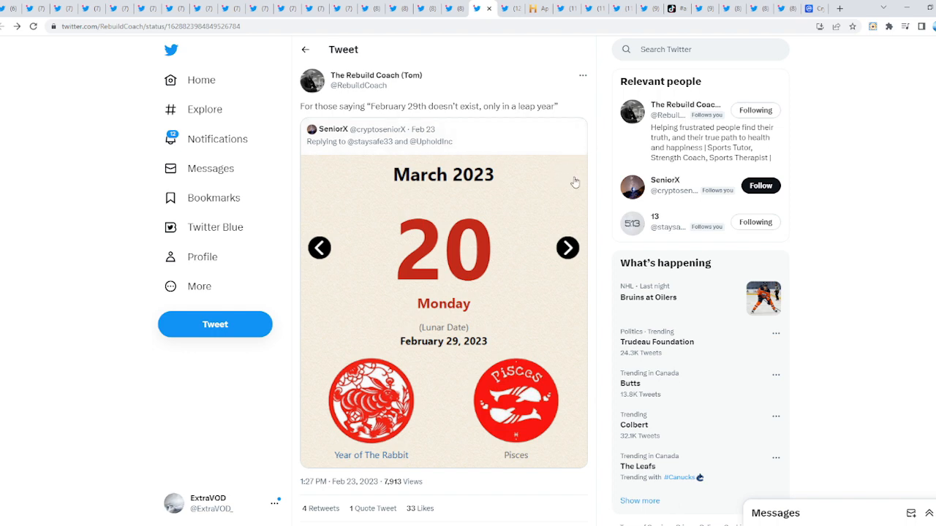
mouse_move(607, 103)
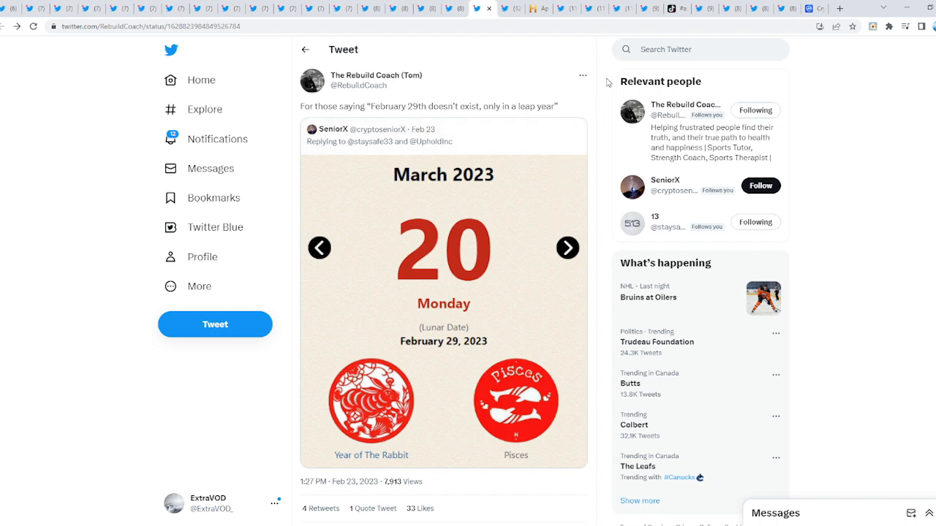
mouse_move(602, 192)
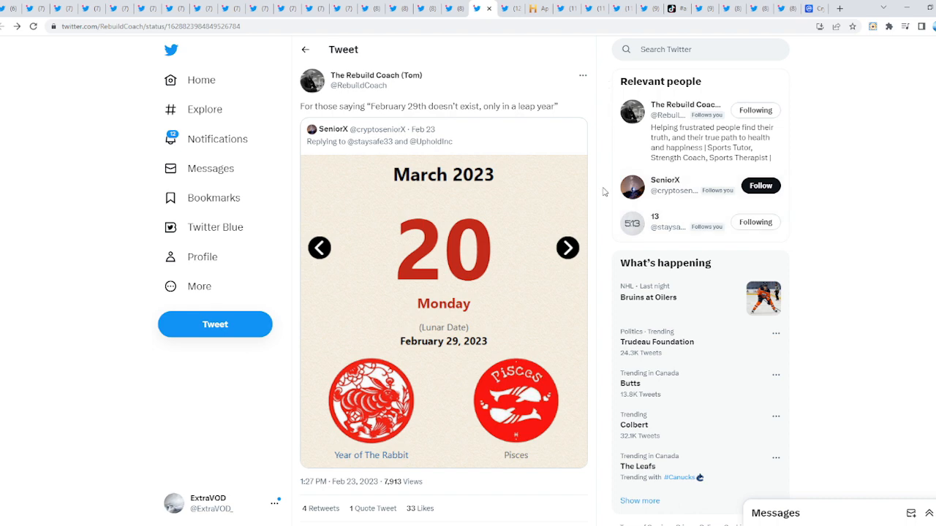
mouse_move(605, 213)
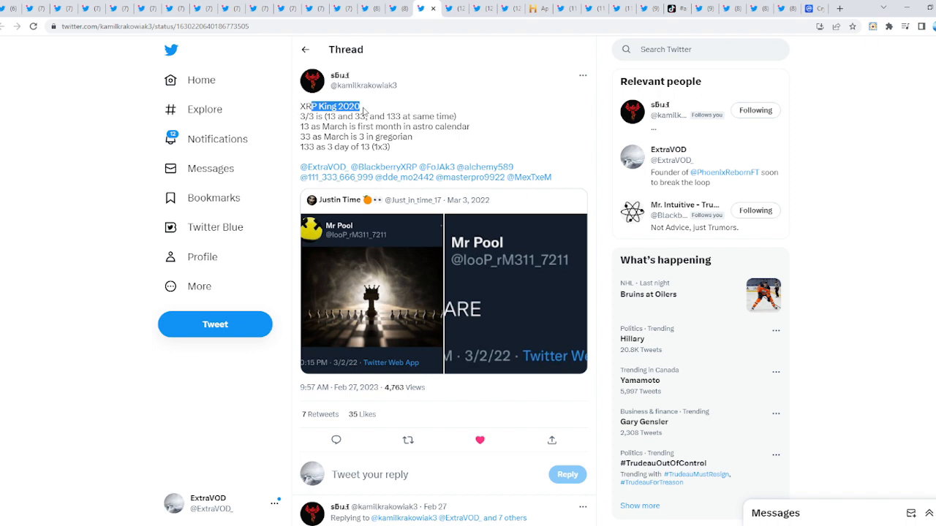
left_click(372, 292)
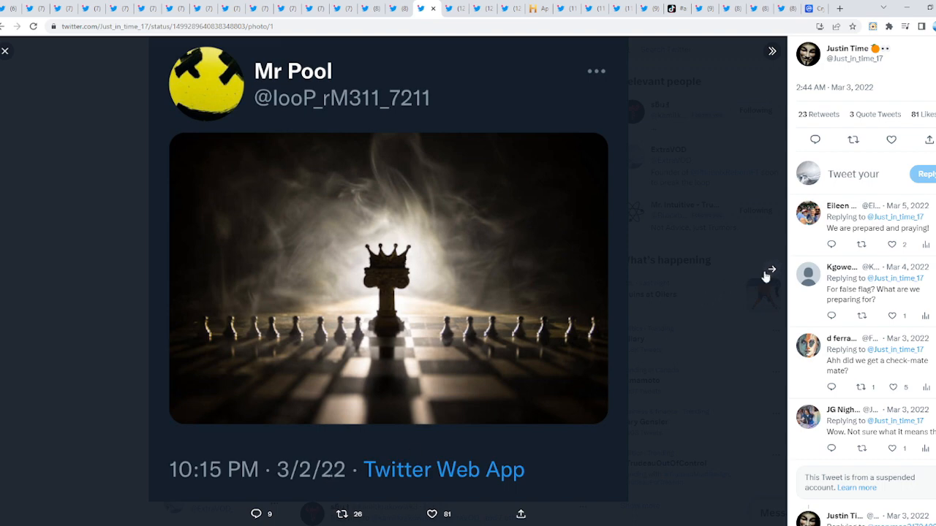
left_click(769, 269)
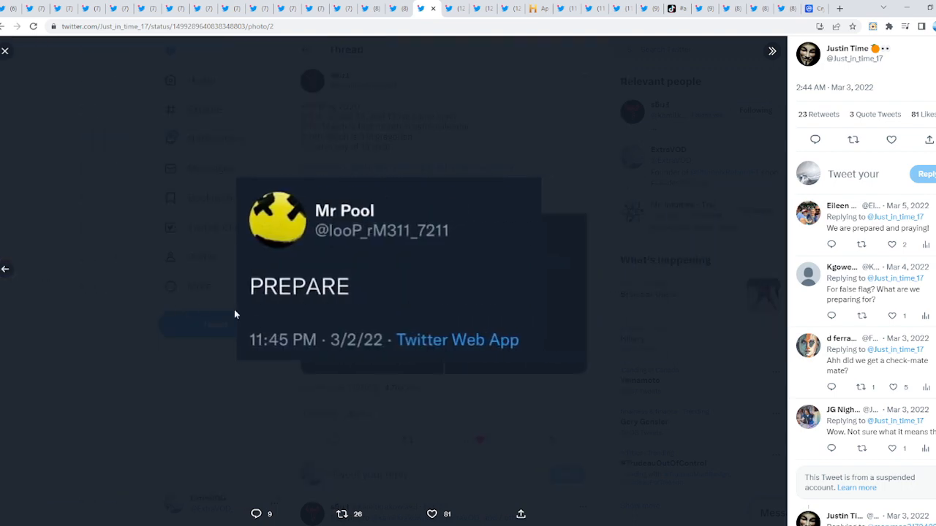
left_click(6, 269)
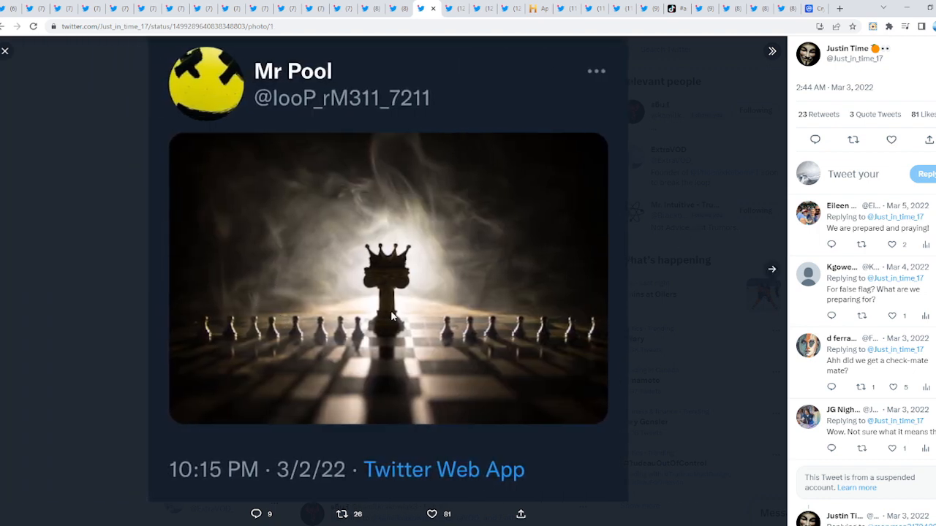
mouse_move(664, 291)
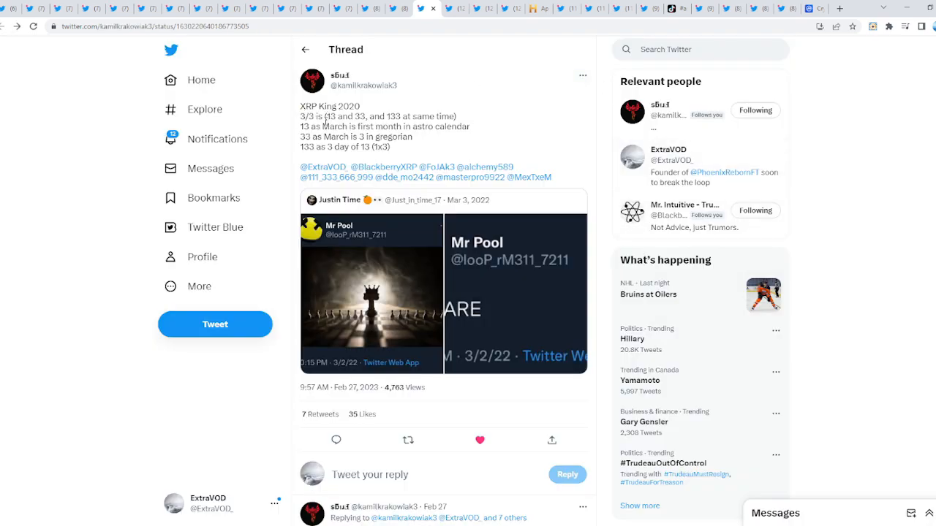
left_click(372, 293)
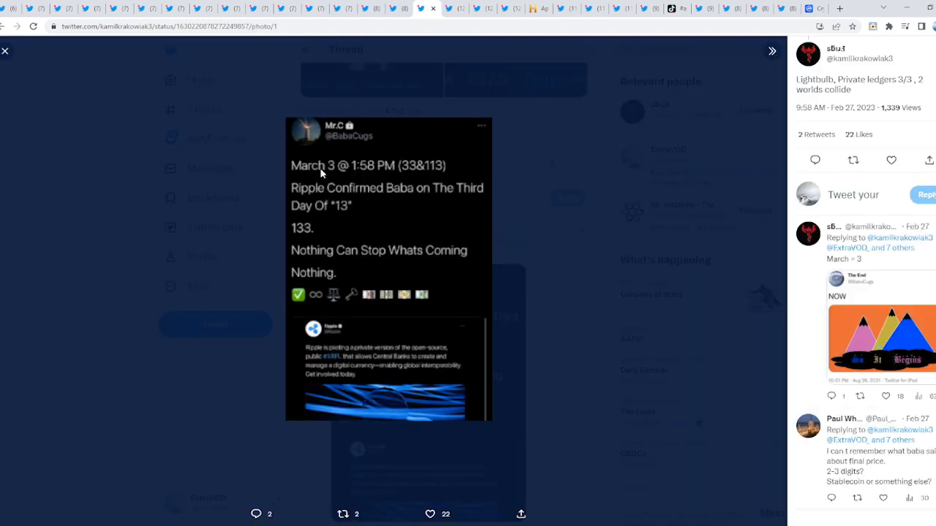
mouse_move(408, 202)
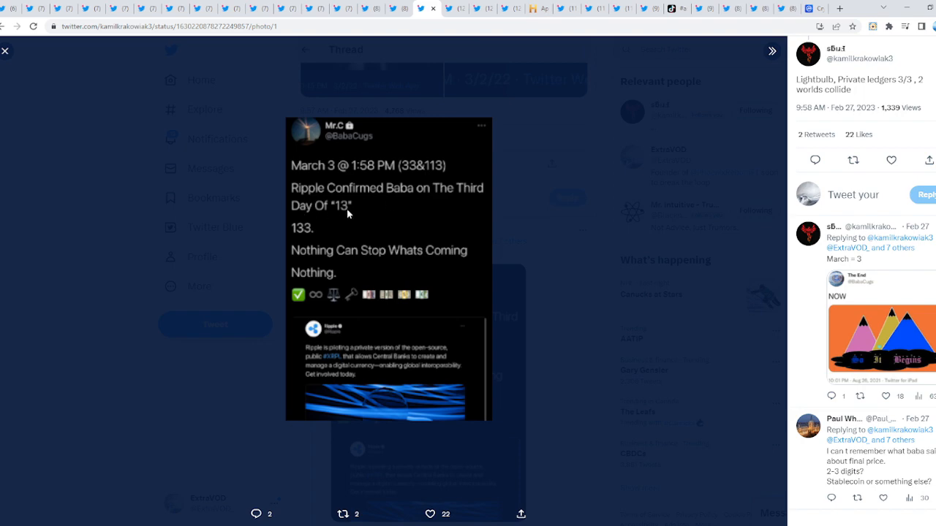
mouse_move(398, 258)
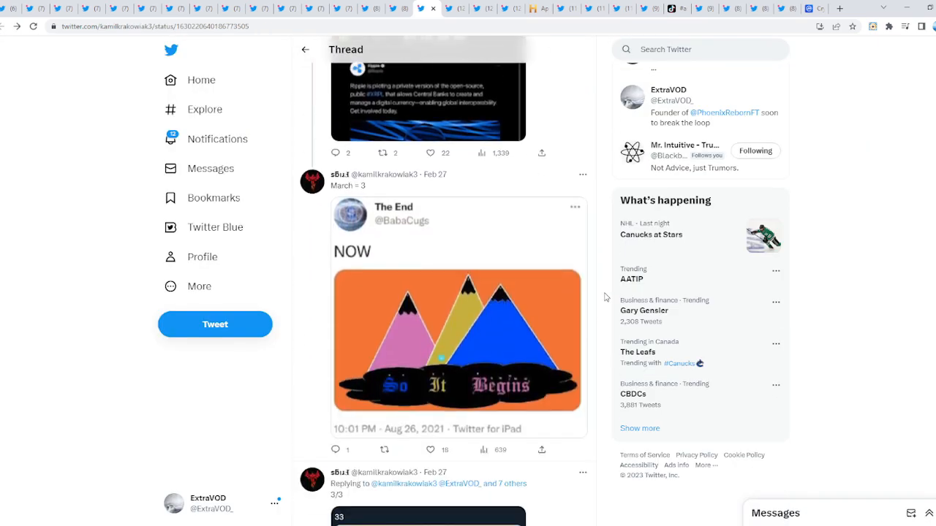
- Scroll the thread to the Economist world-currency cover, view it enlarged, and close it
scroll("down", 3)
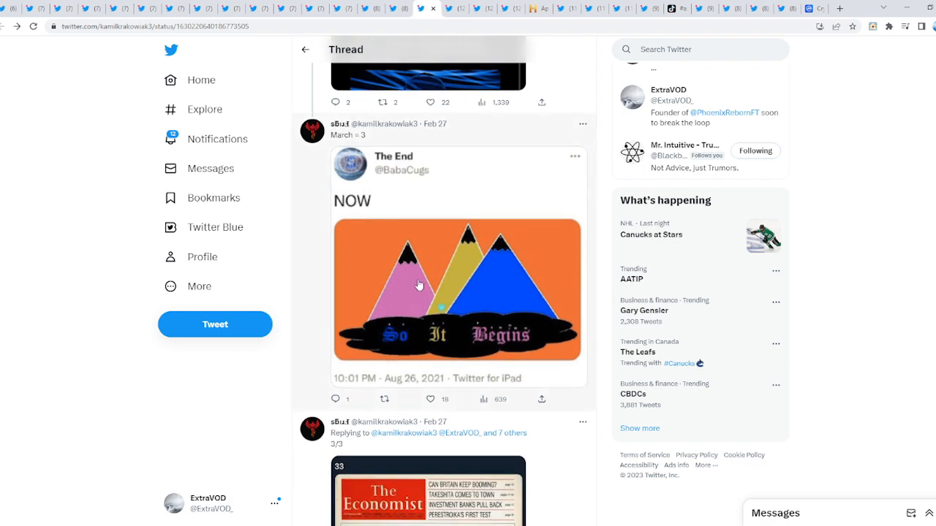
scroll("down", 3)
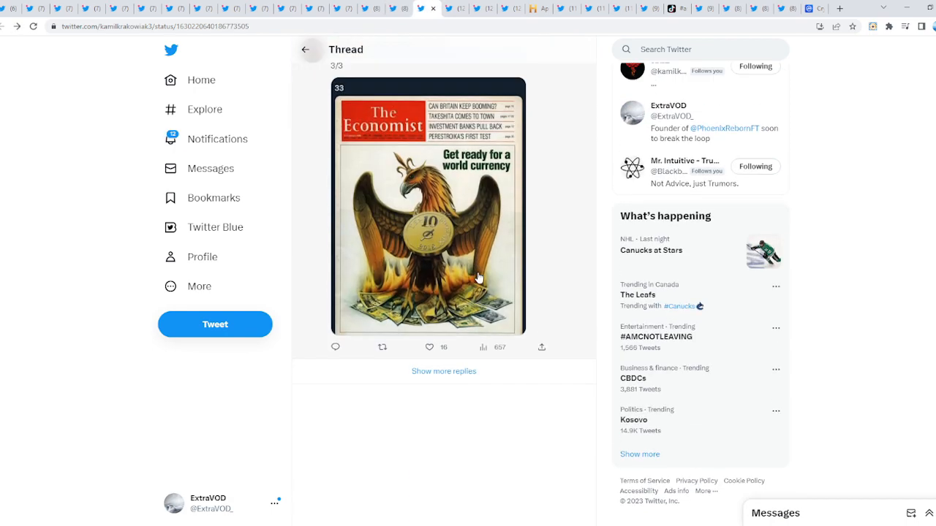
left_click(427, 208)
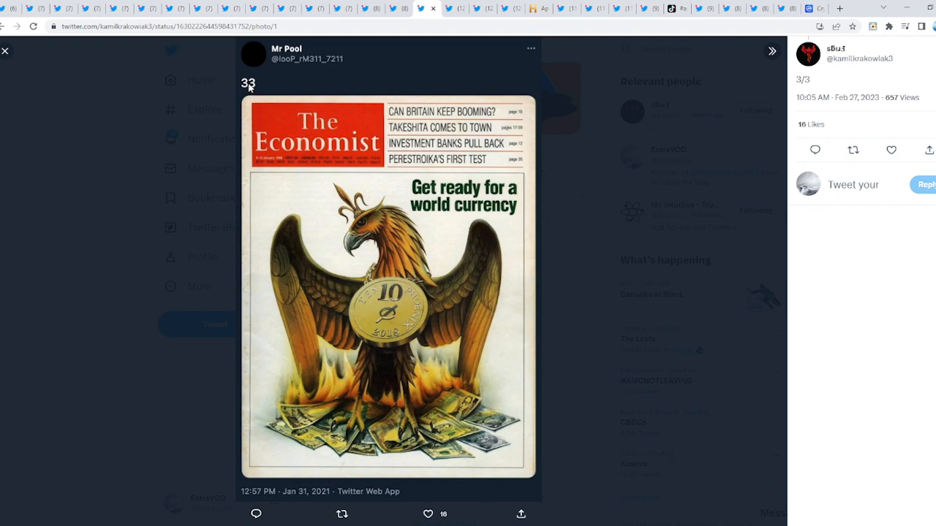
left_click(5, 50)
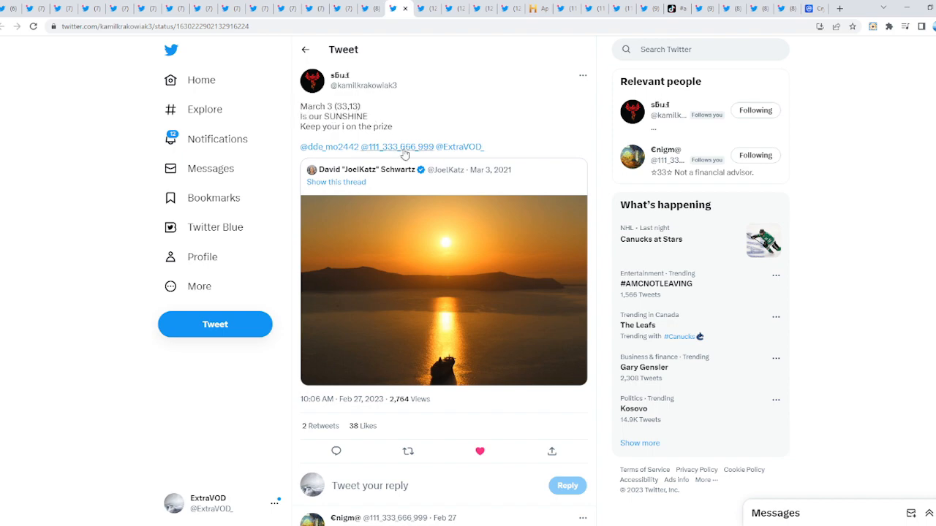
- View the quoted sunset-over-the-sea photo at full size
left_click(443, 290)
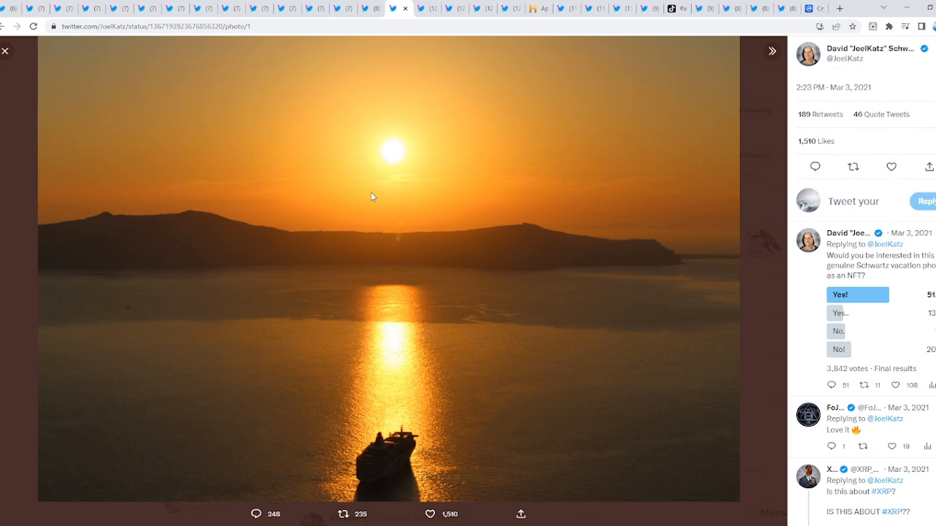
mouse_move(752, 271)
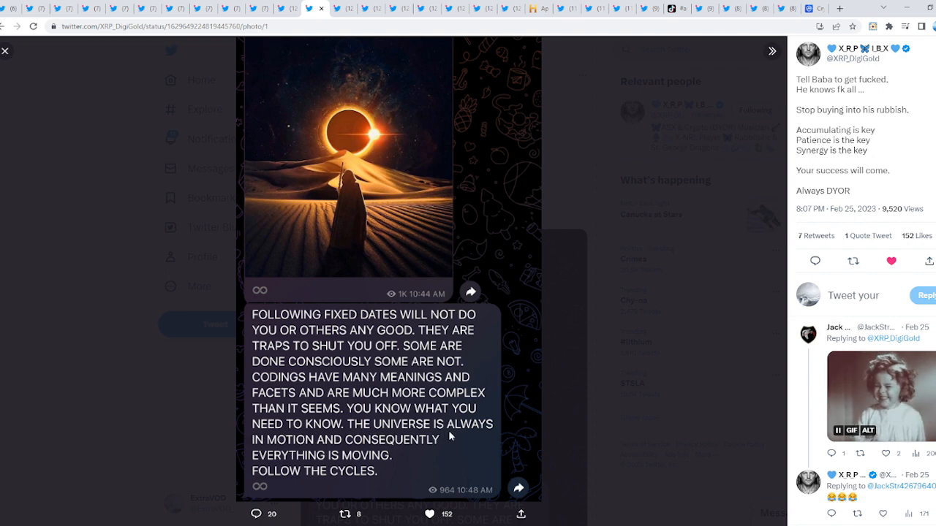
mouse_move(373, 447)
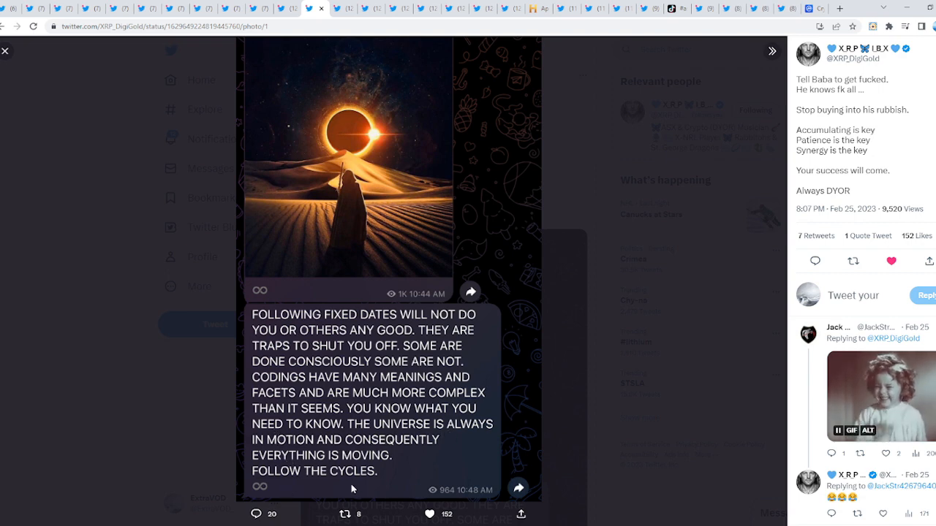
- Close the photo viewer to leave the enlarged eclipse image
left_click(6, 50)
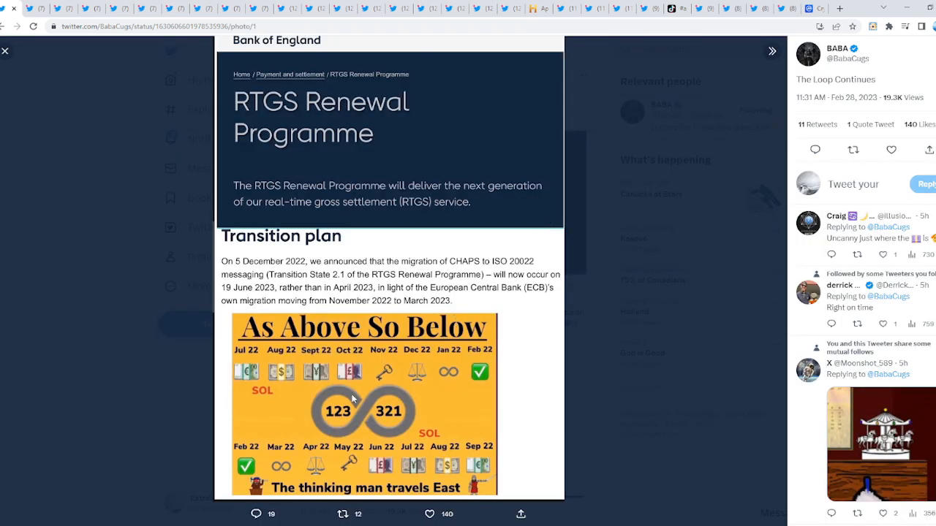
mouse_move(453, 390)
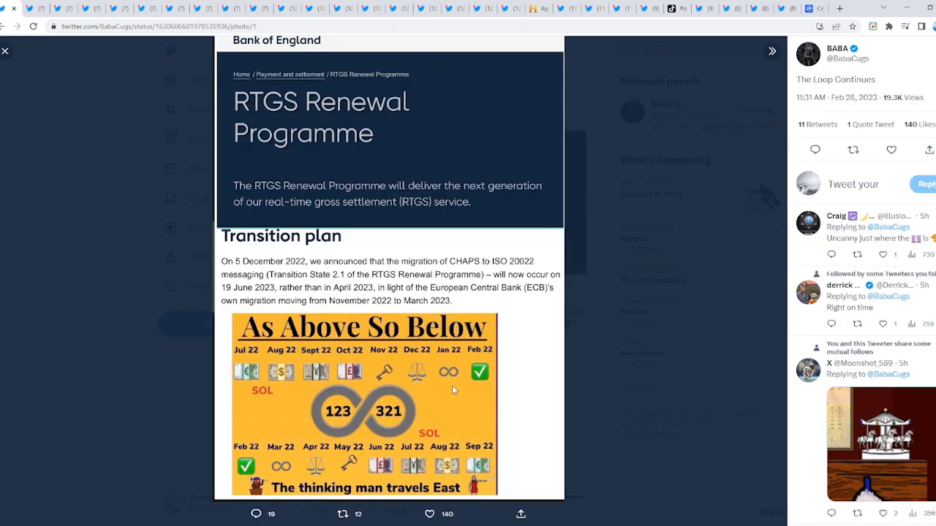
mouse_move(334, 115)
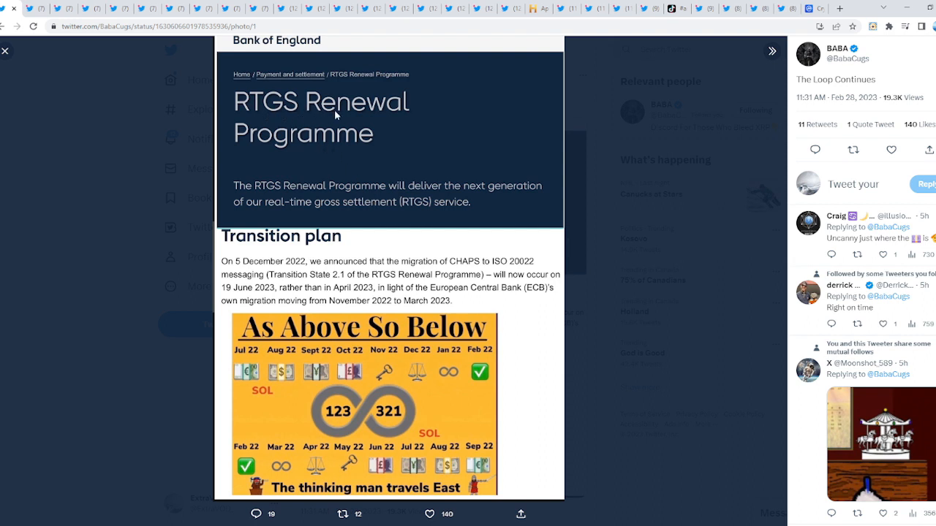
mouse_move(363, 213)
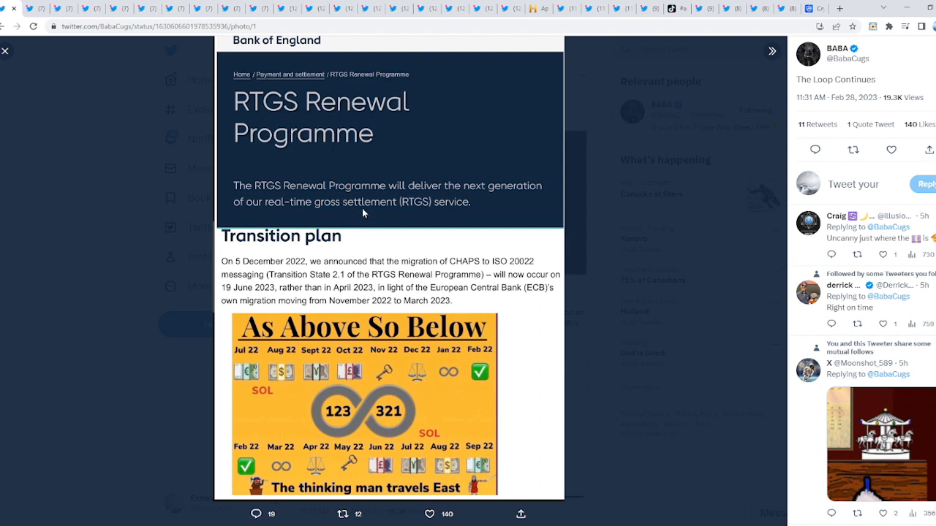
mouse_move(386, 309)
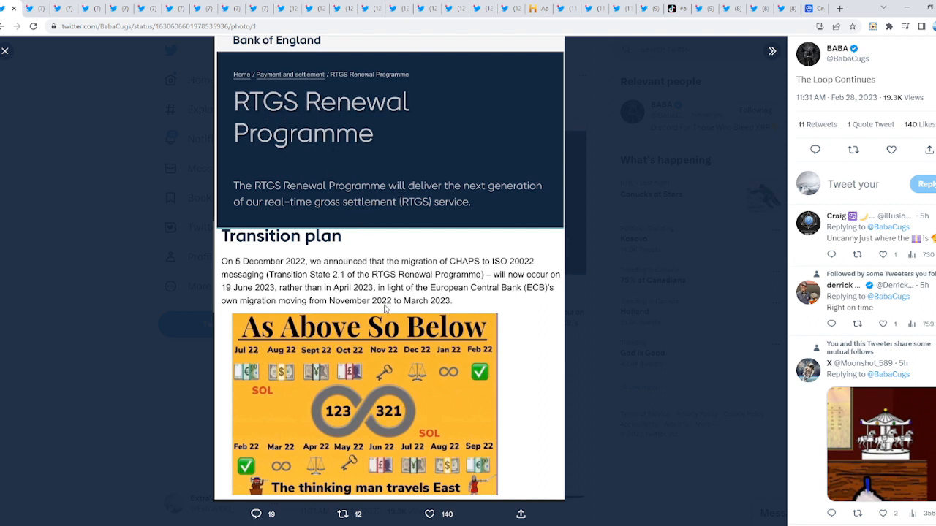
mouse_move(423, 307)
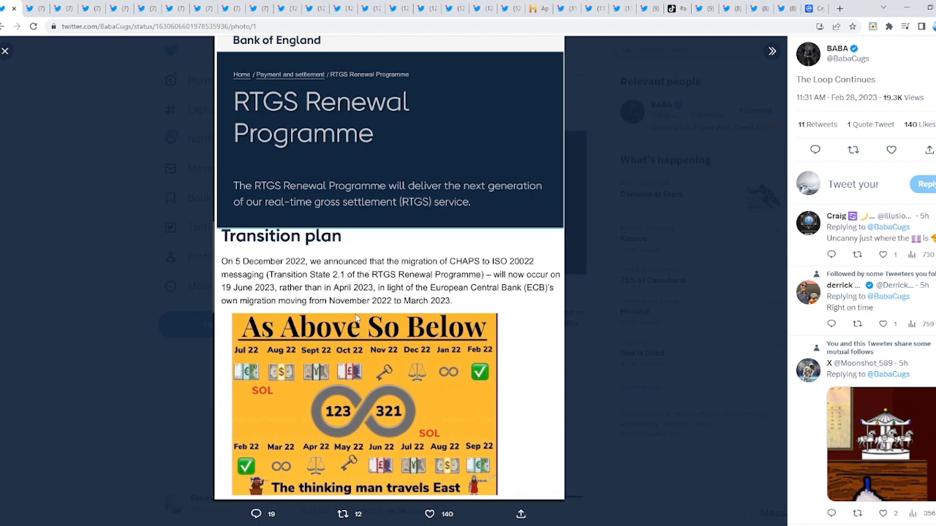
mouse_move(684, 342)
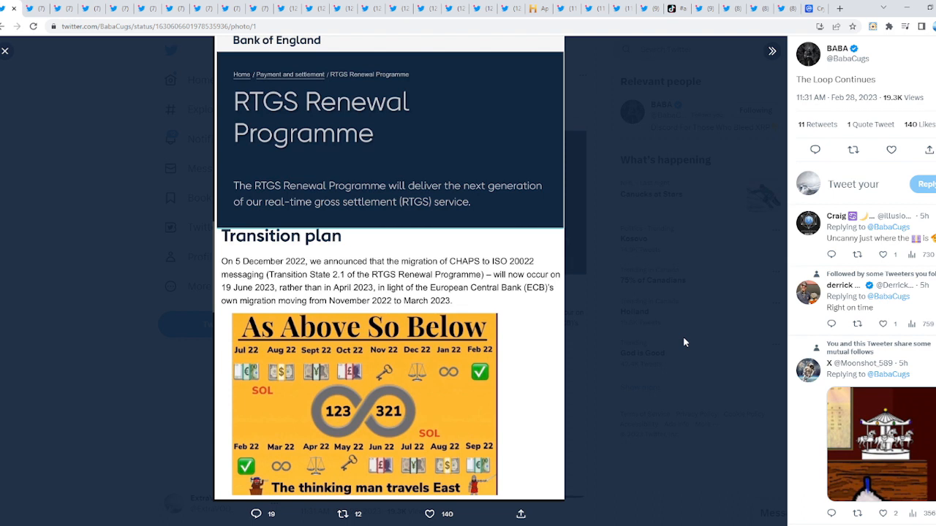
mouse_move(495, 383)
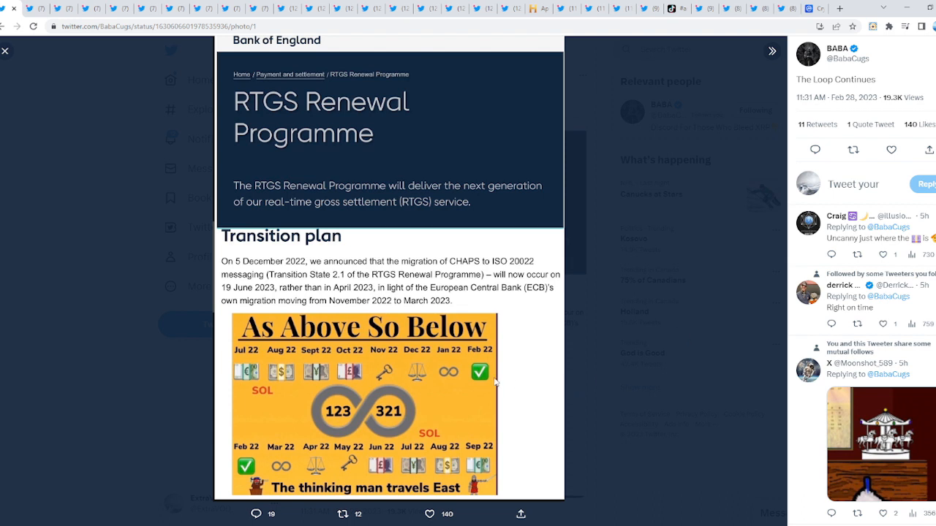
mouse_move(284, 462)
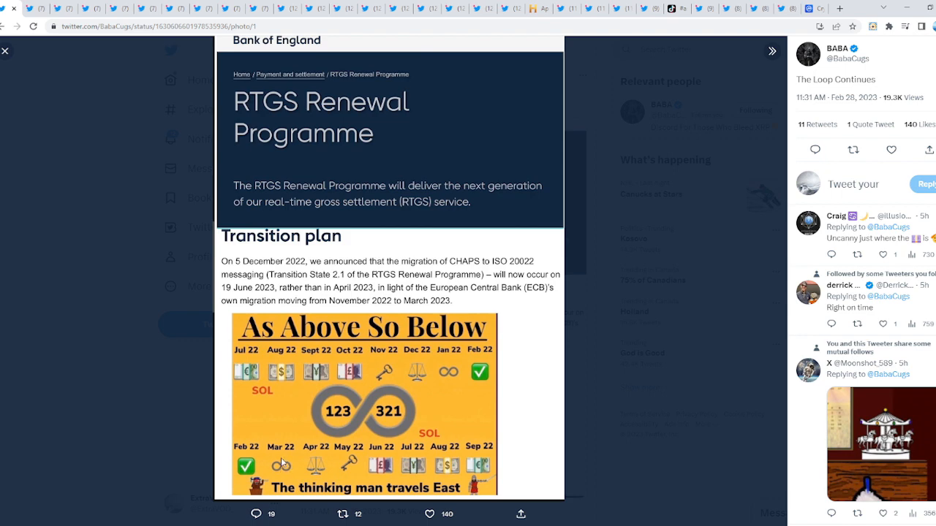
mouse_move(272, 476)
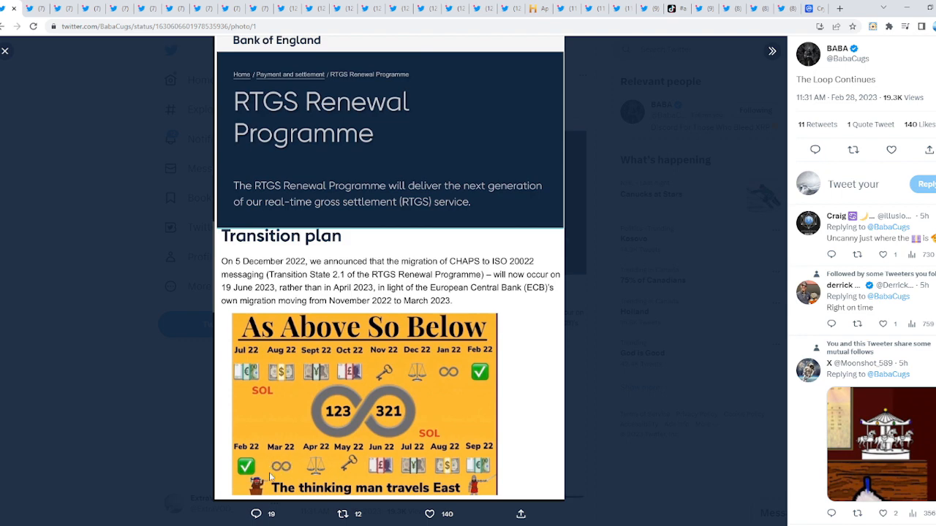
mouse_move(154, 468)
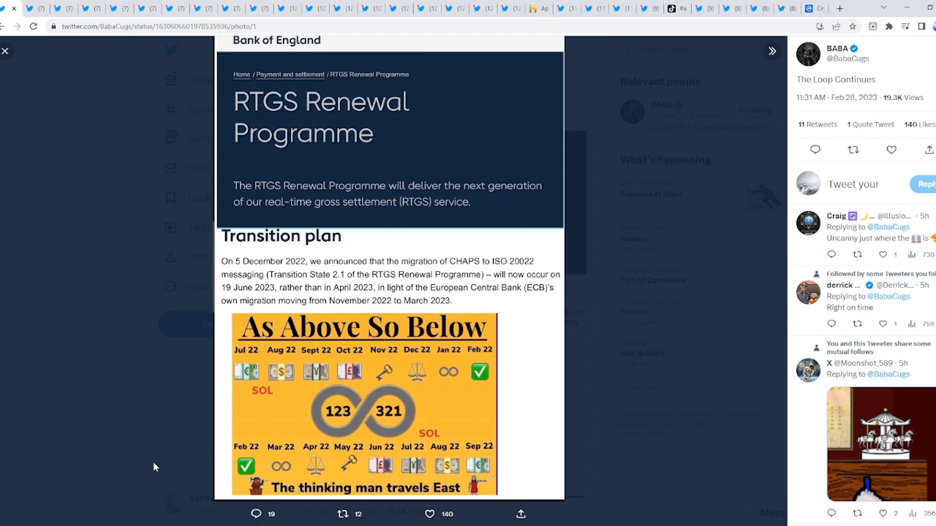
mouse_move(688, 374)
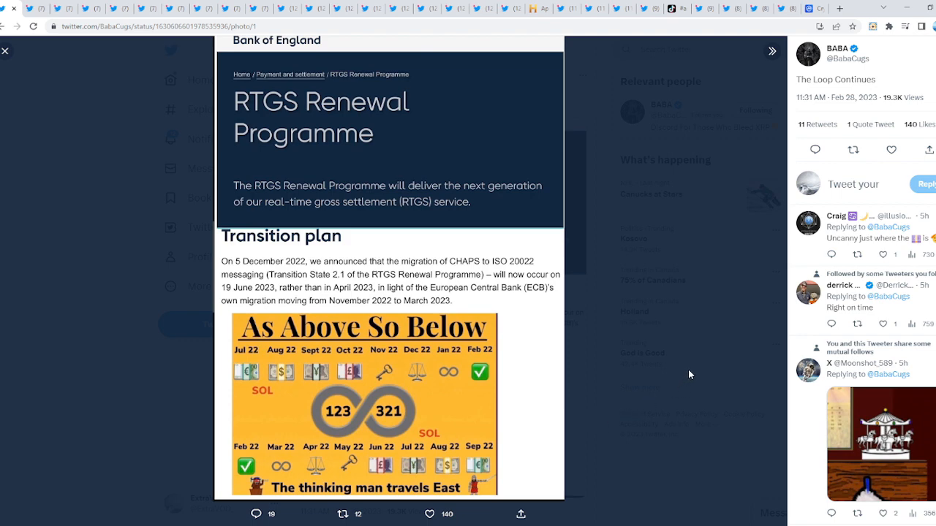
- Close the RTGS Renewal Programme image, returning to The Loop Continues post
left_click(6, 50)
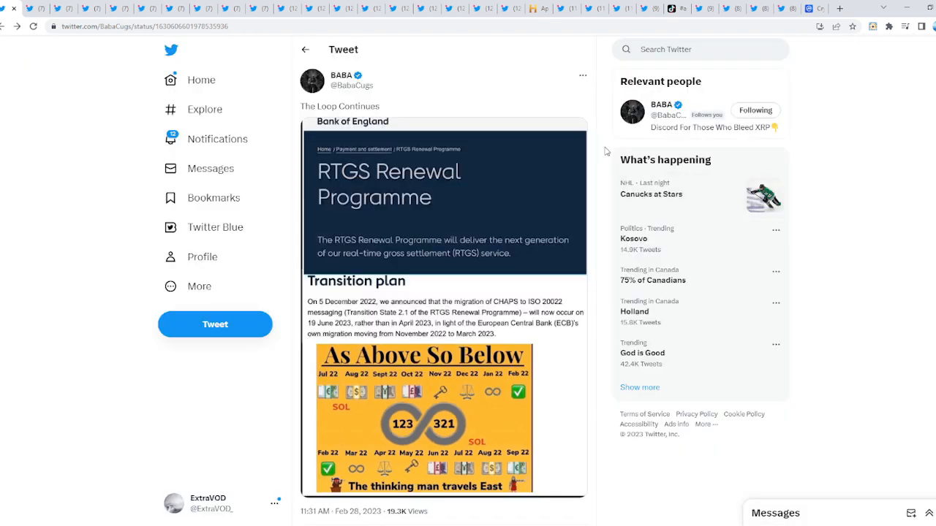